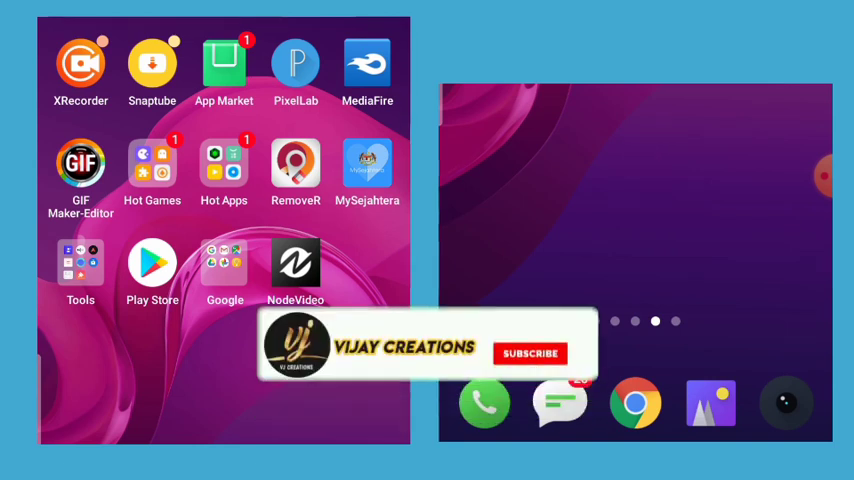
Bring up the launcher home page that holds the Alight Motion icon
left_click(528, 352)
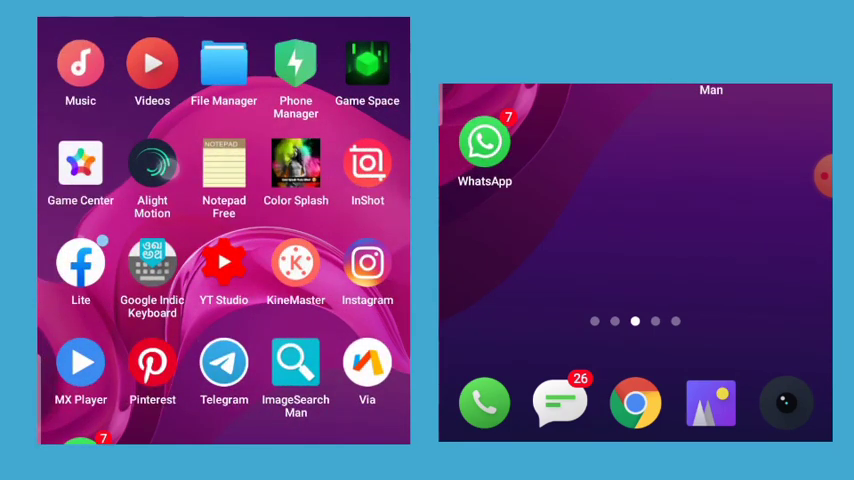
Launch Alight Motion and create 'New Project 268' at 4:5, 1080p, 30 fps with a black background
left_click(152, 164)
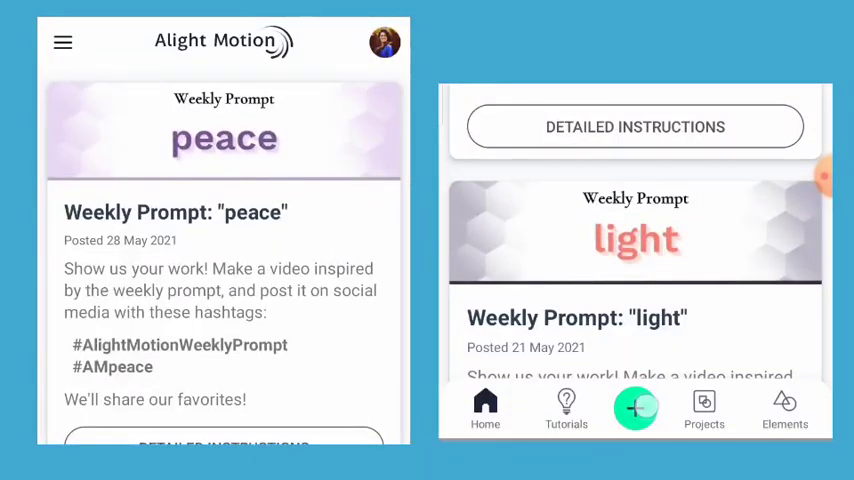
left_click(636, 408)
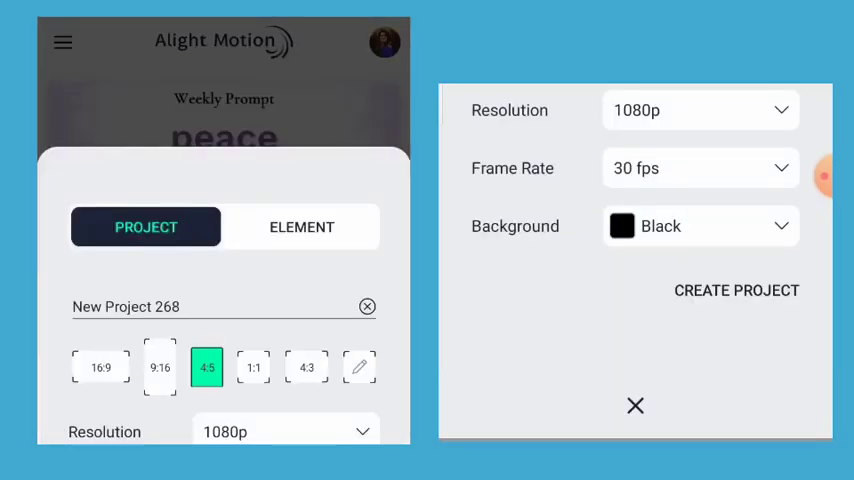
left_click(736, 290)
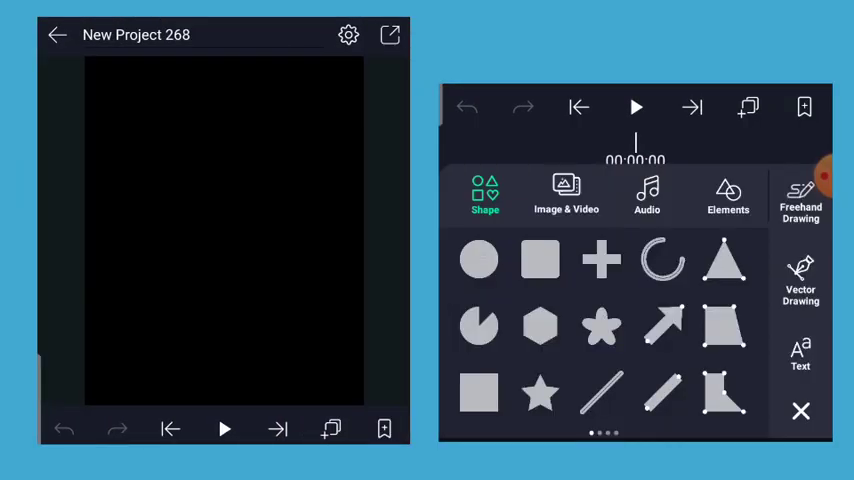
Import the couple photo and fit it to fill the 4:5 canvas
left_click(562, 196)
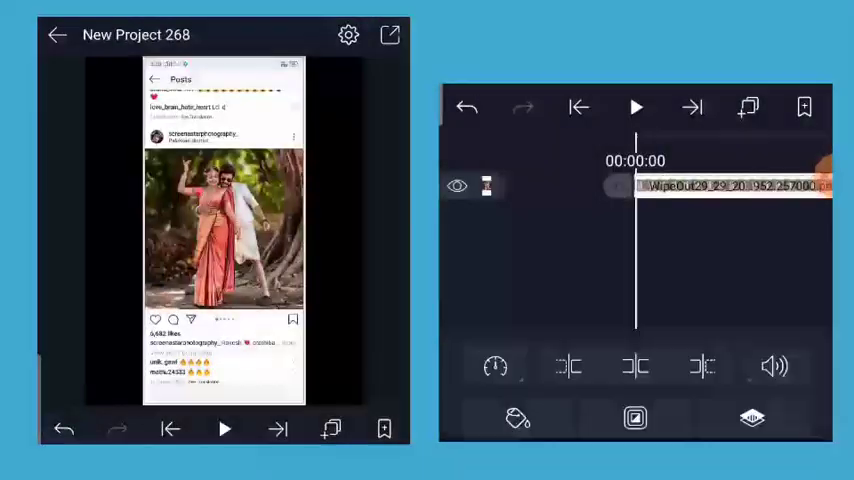
left_click(730, 186)
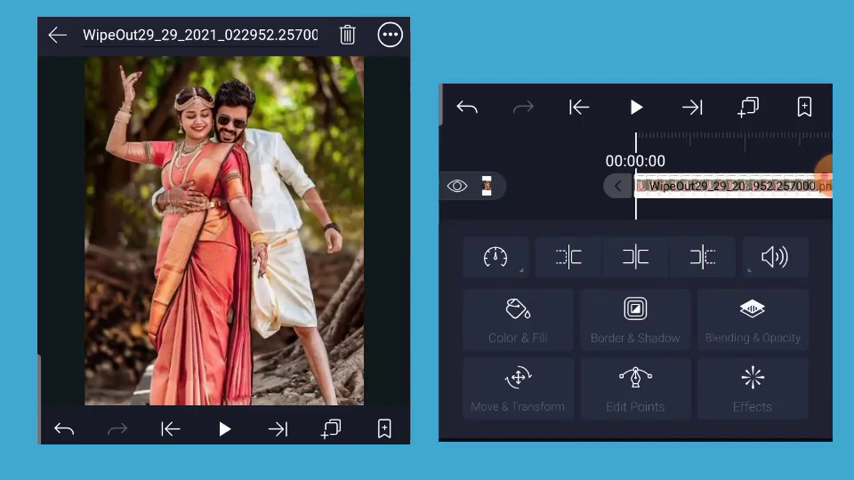
left_click(496, 256)
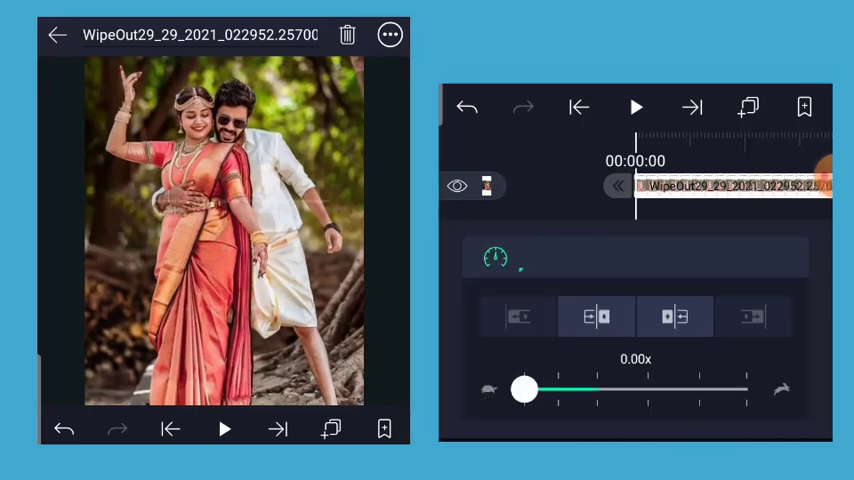
left_click(496, 256)
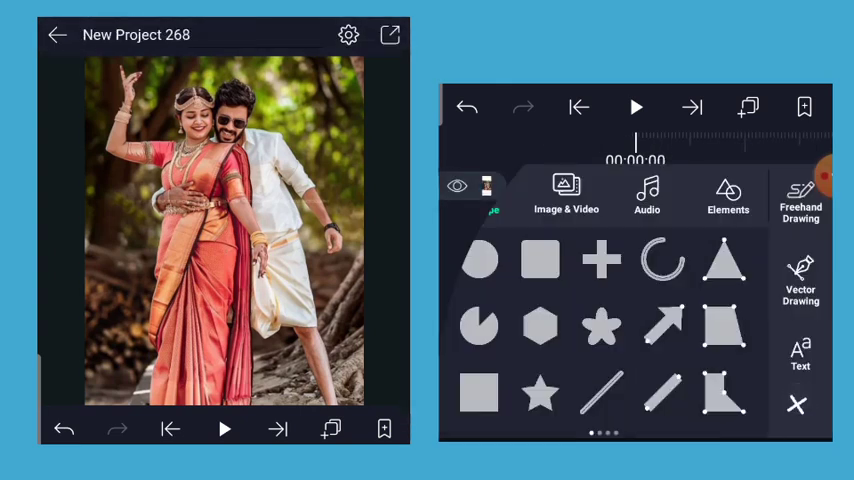
Grant media access, add a music track above the photo, and open the photo layer's effects
left_click(648, 196)
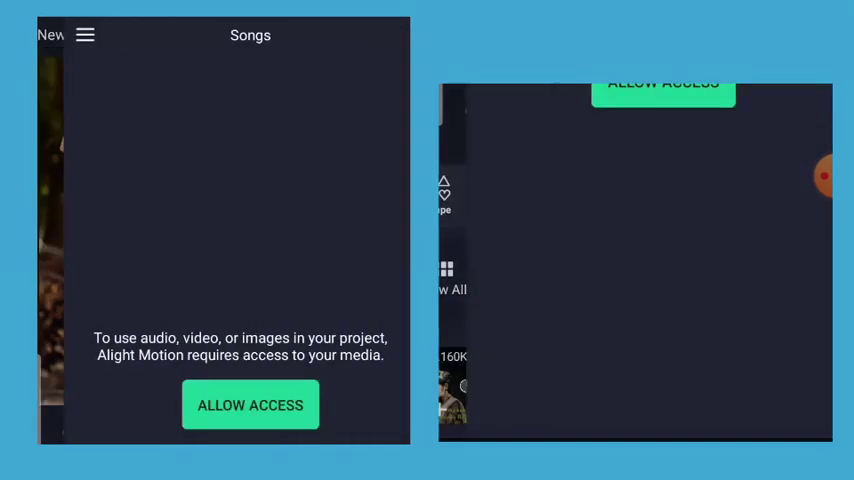
left_click(250, 404)
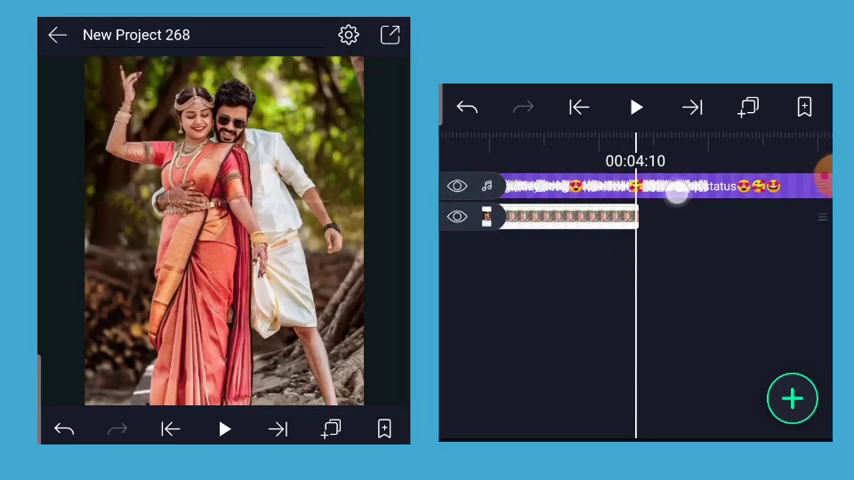
left_click(640, 184)
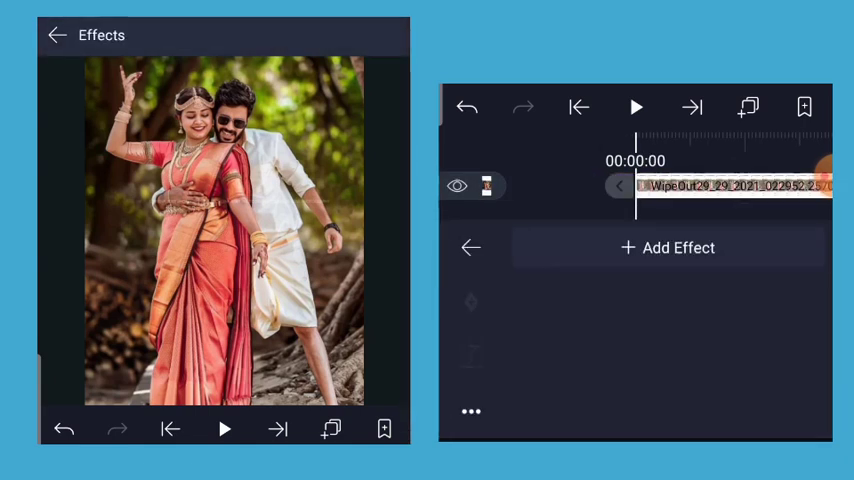
Add the Pulse Size effect to the couple photo
left_click(668, 246)
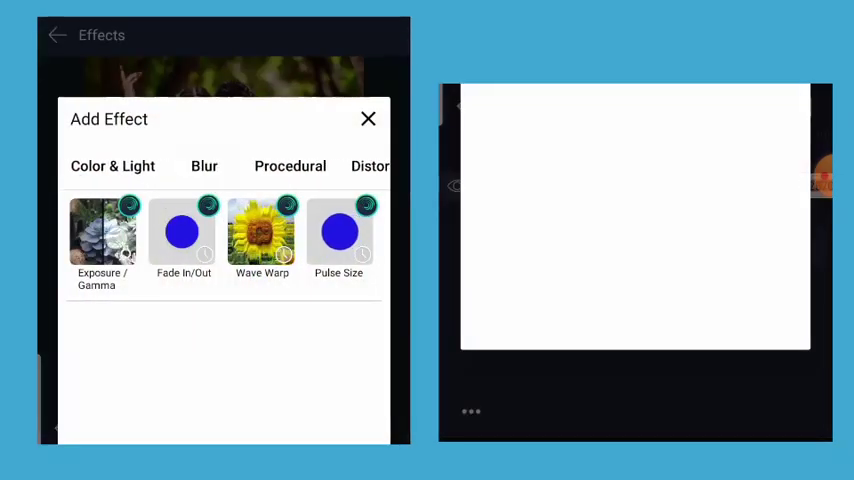
scroll("right", 3)
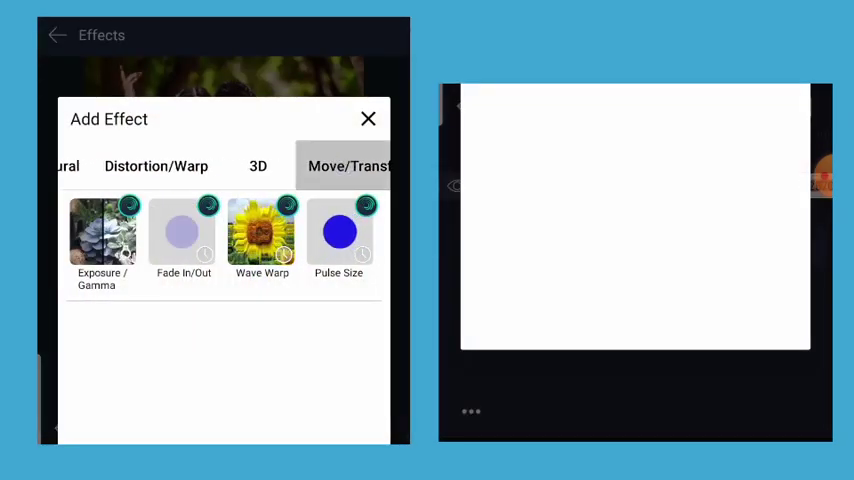
left_click(338, 240)
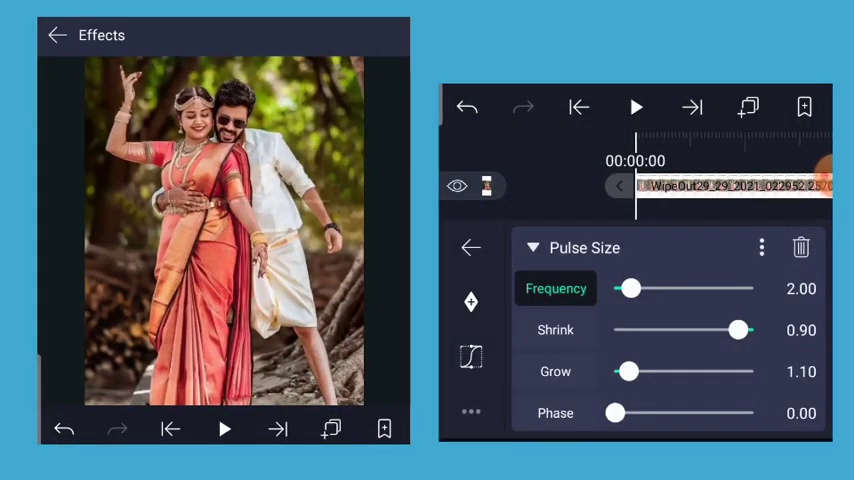
Tune the pulse frequency to 8.74
left_click_drag(628, 288, 616, 288)
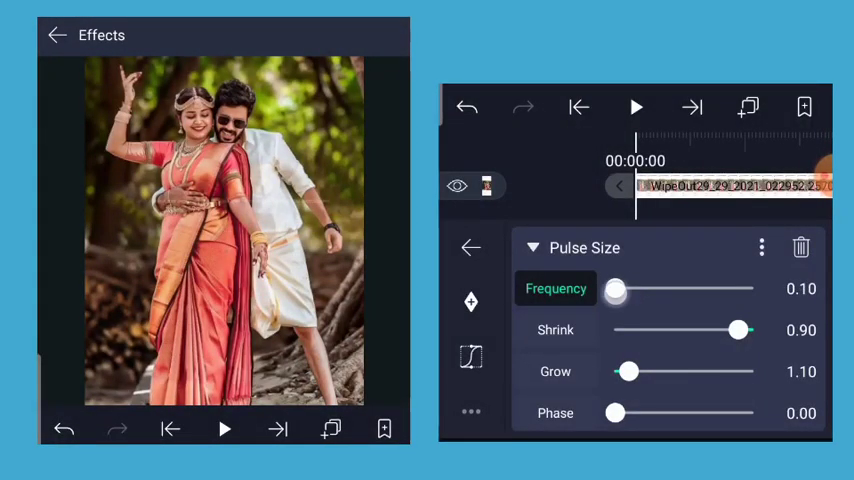
left_click_drag(616, 288, 640, 288)
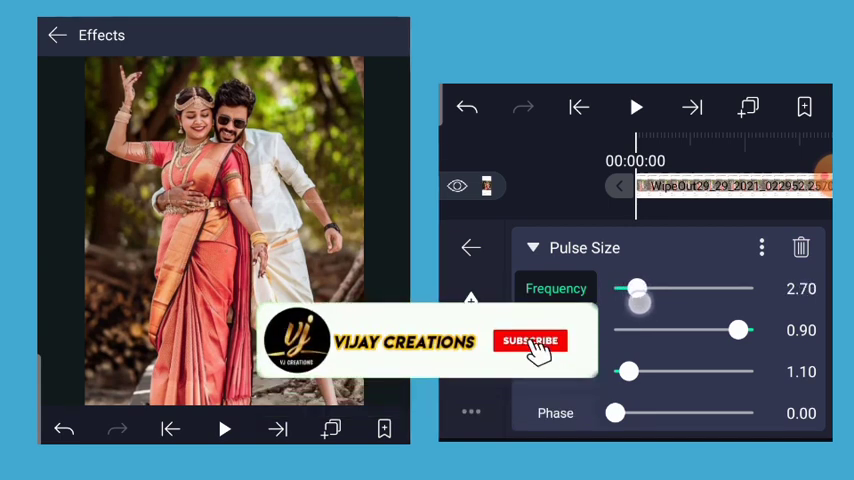
left_click_drag(636, 288, 660, 288)
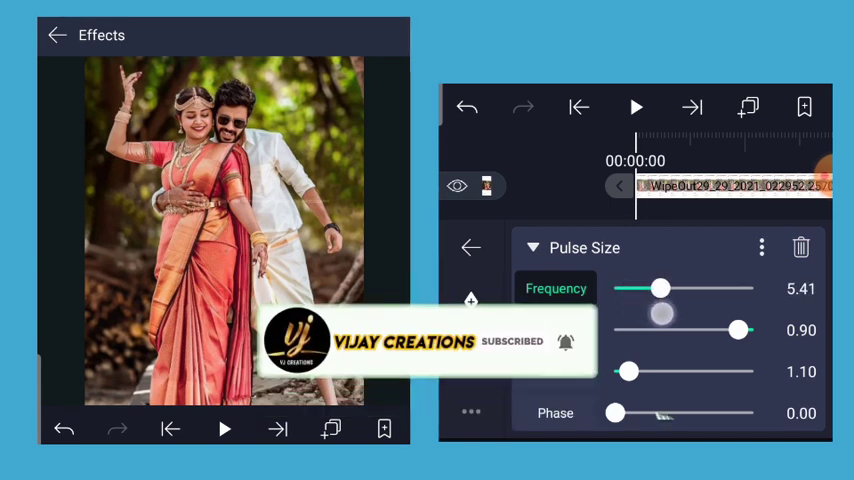
left_click_drag(660, 288, 678, 288)
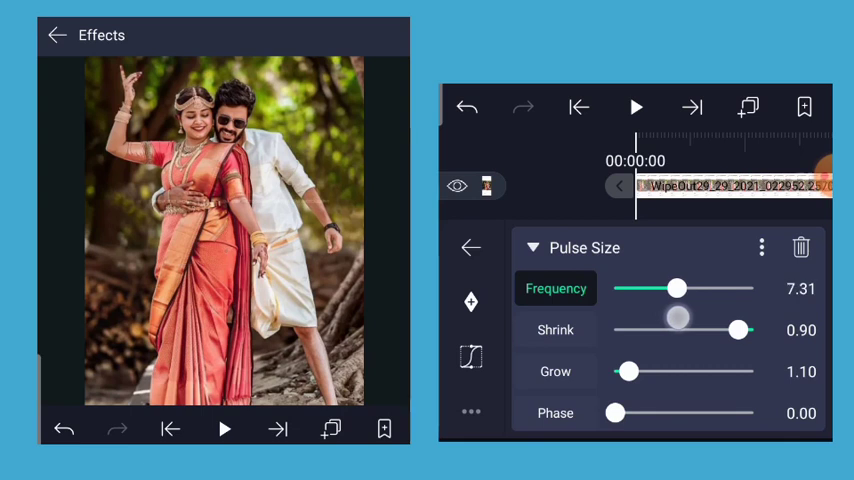
left_click_drag(678, 288, 684, 288)
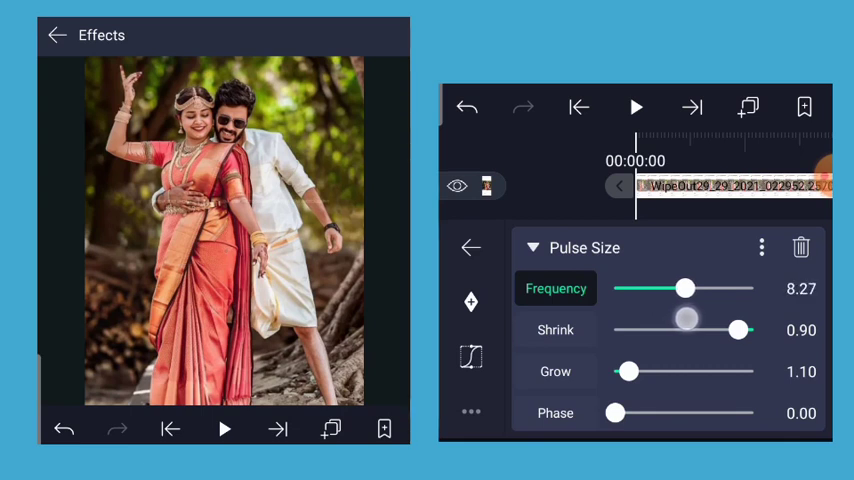
left_click_drag(684, 288, 688, 288)
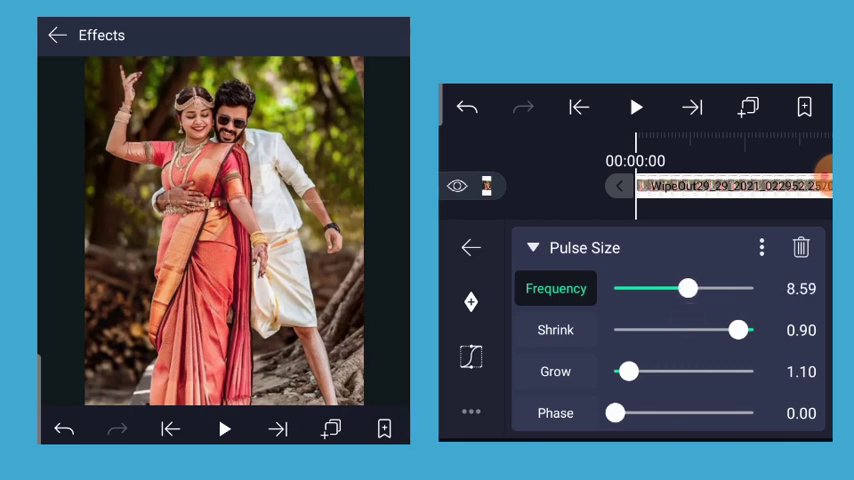
left_click_drag(688, 288, 708, 288)
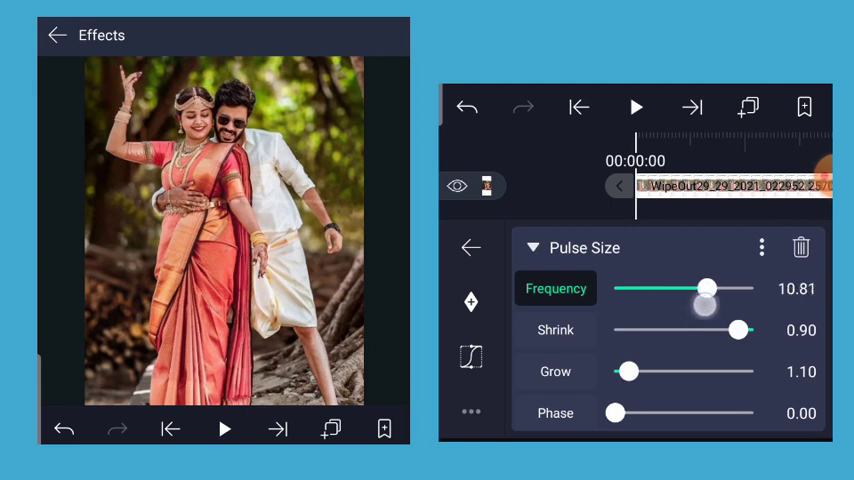
left_click_drag(708, 288, 688, 288)
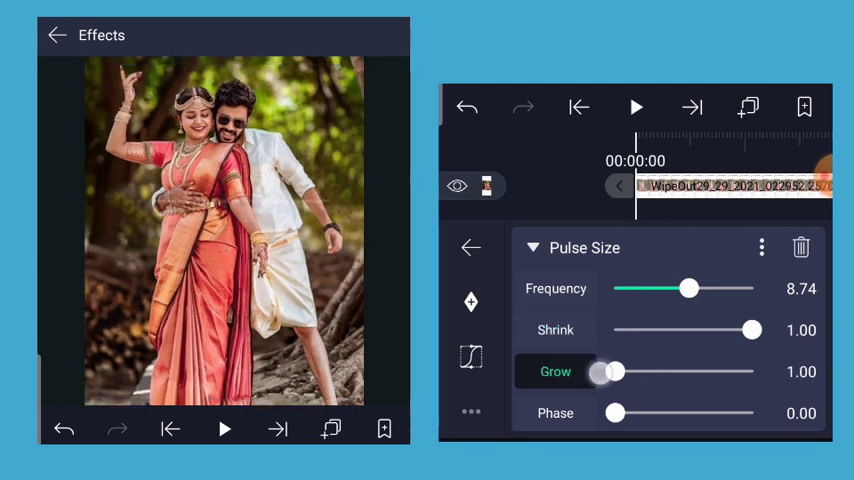
Raise the pulse grow amount to about 1.04, keeping shrink at 1.00
left_click_drag(600, 372, 618, 372)
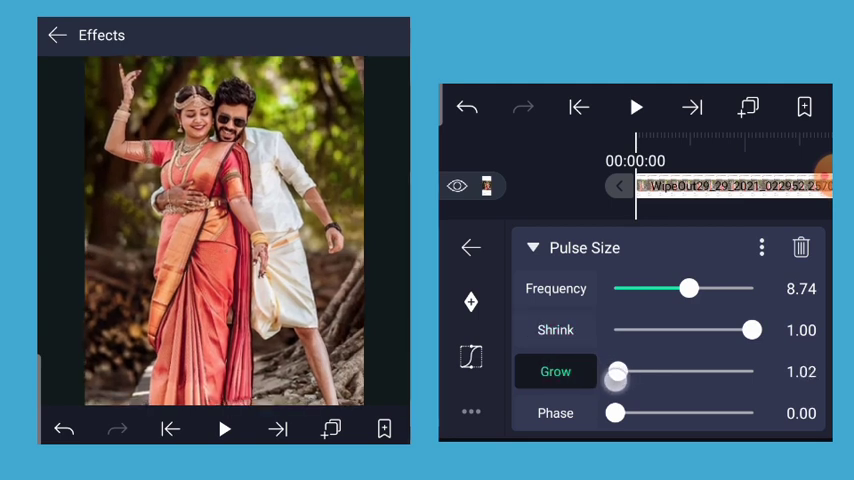
left_click_drag(616, 372, 620, 372)
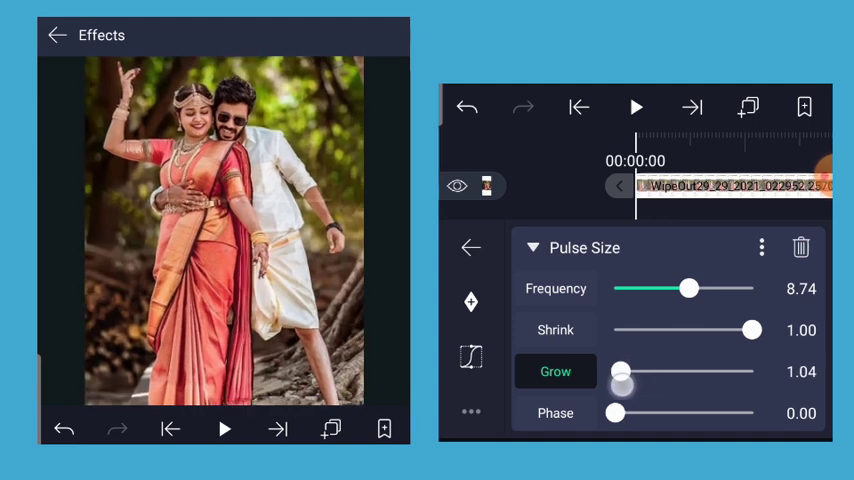
left_click_drag(624, 372, 616, 372)
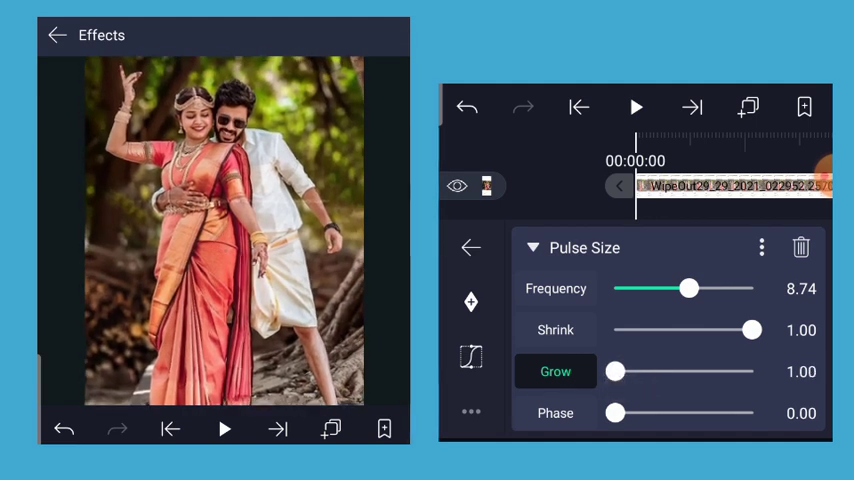
left_click_drag(616, 372, 620, 372)
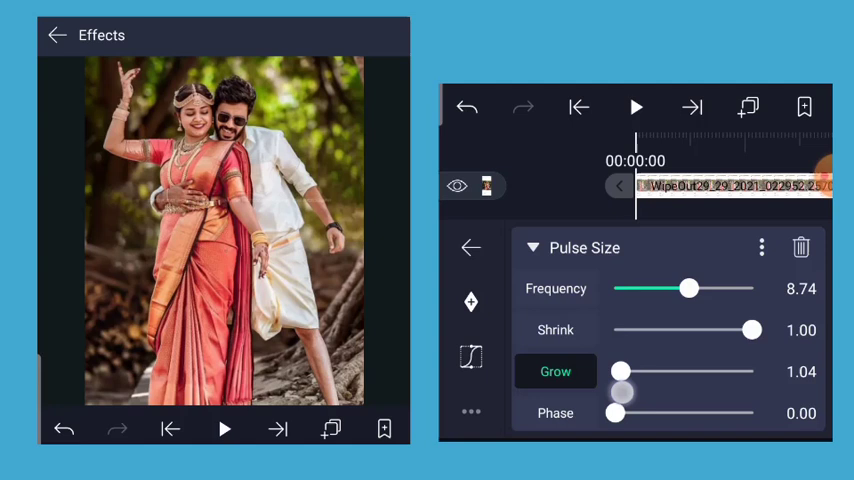
left_click_drag(622, 372, 618, 372)
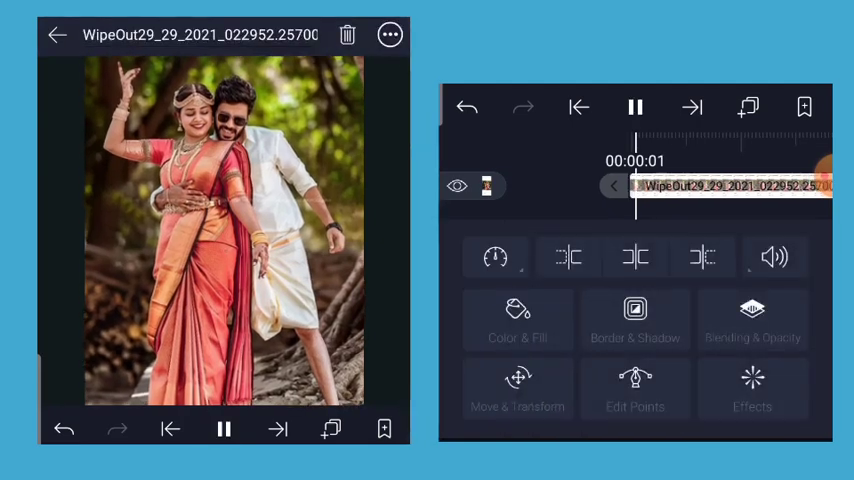
Add the white fade PNG from an album as a layer softening the bottom of the photo
left_click(634, 108)
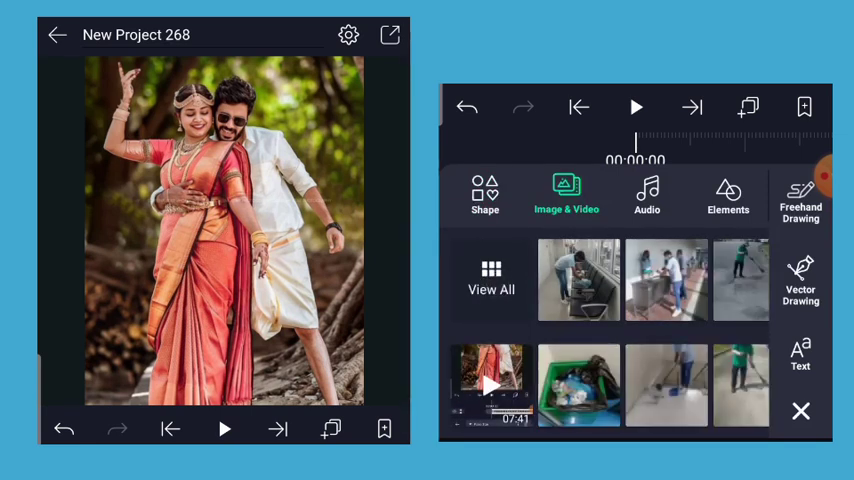
left_click(492, 280)
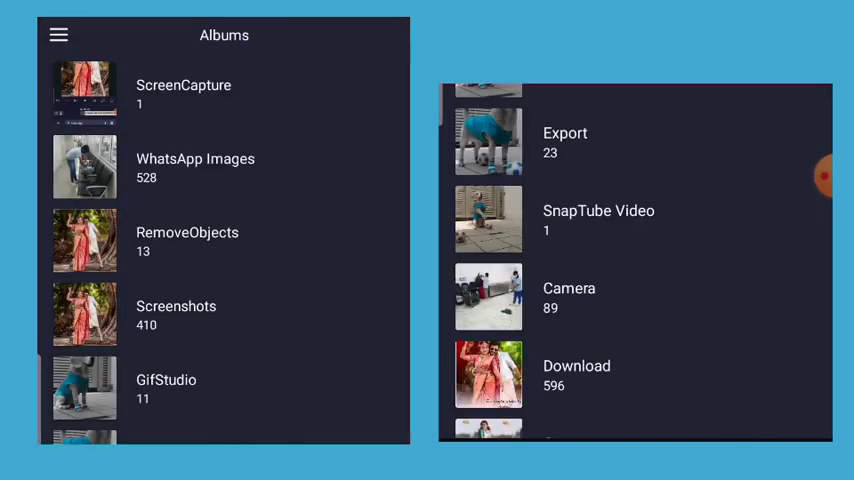
left_click(576, 376)
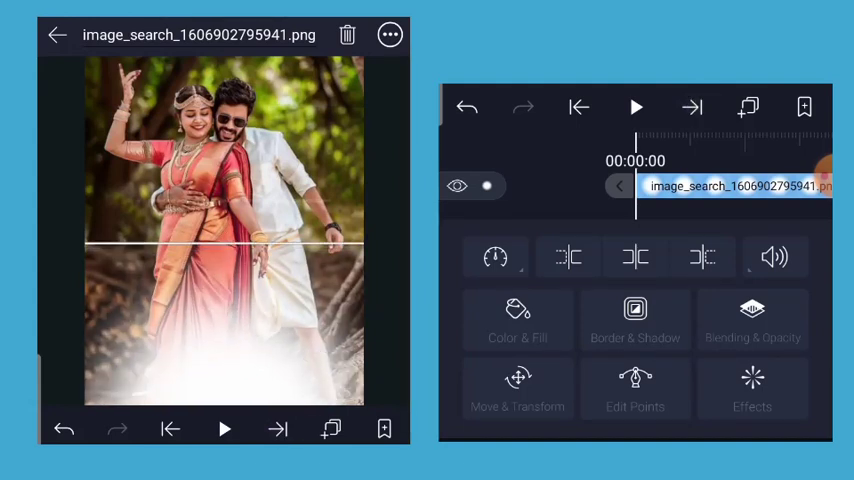
left_click(496, 256)
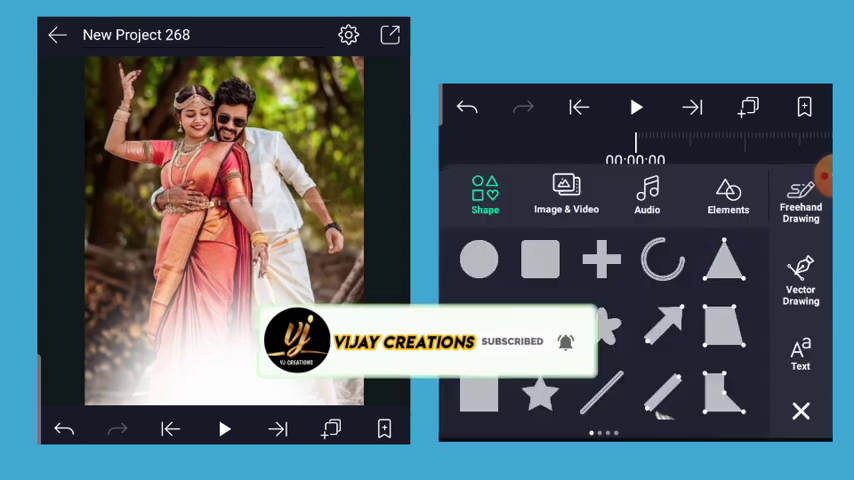
Create a text layer with the Tamil lyric வச்சிக்க வச்சிக்கவா இடுப்புல on two lines
left_click(800, 356)
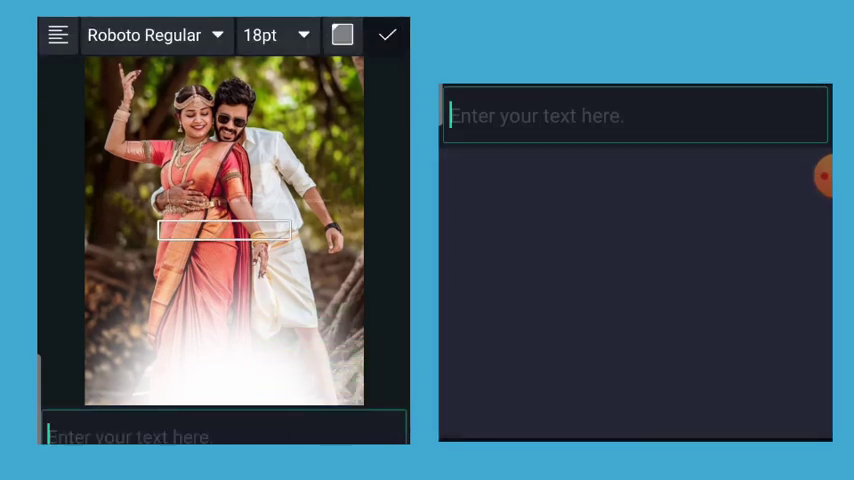
type("வச")
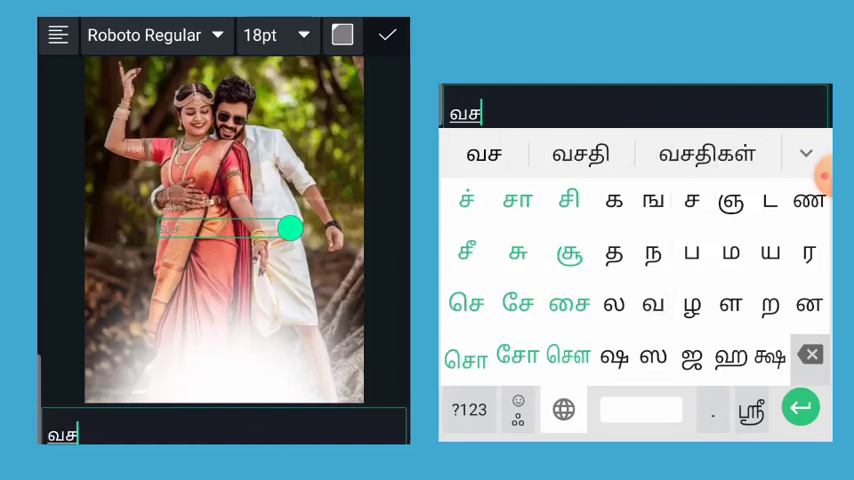
left_click(568, 200)
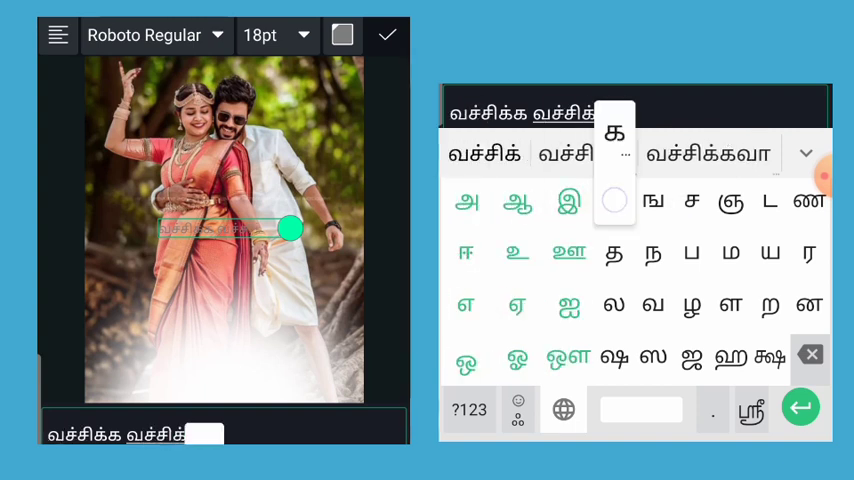
left_click(568, 200)
type("இடுப்")
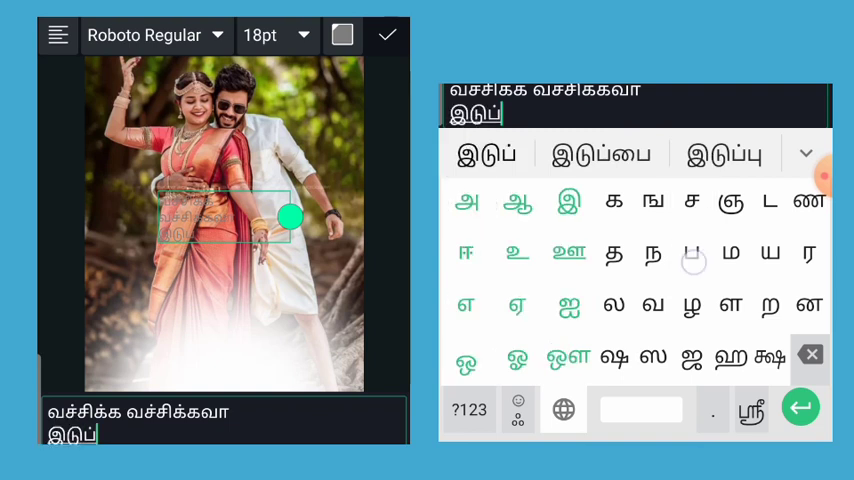
left_click(722, 152)
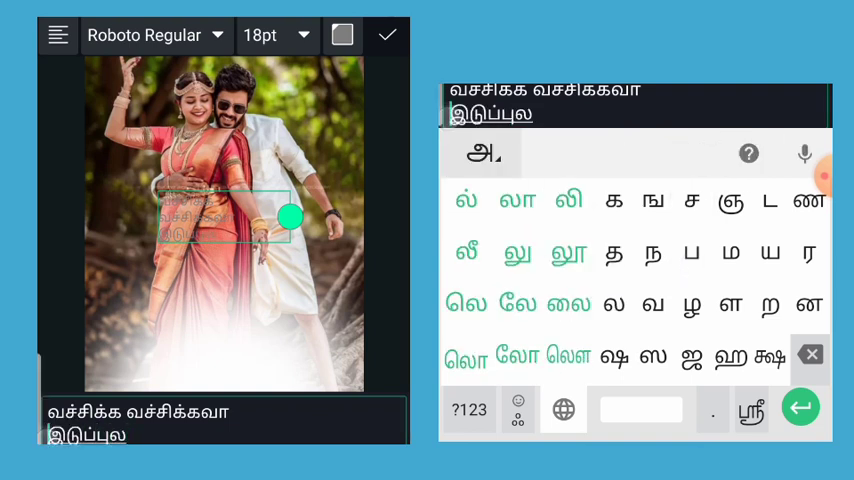
left_click(482, 152)
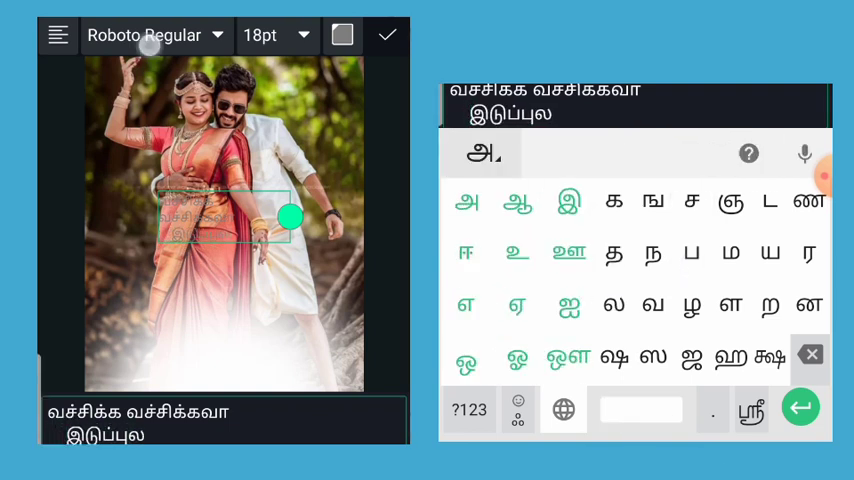
Set the lyric in the bavantech5 font at 20pt, white, placed near the bottom of the photo
left_click(156, 36)
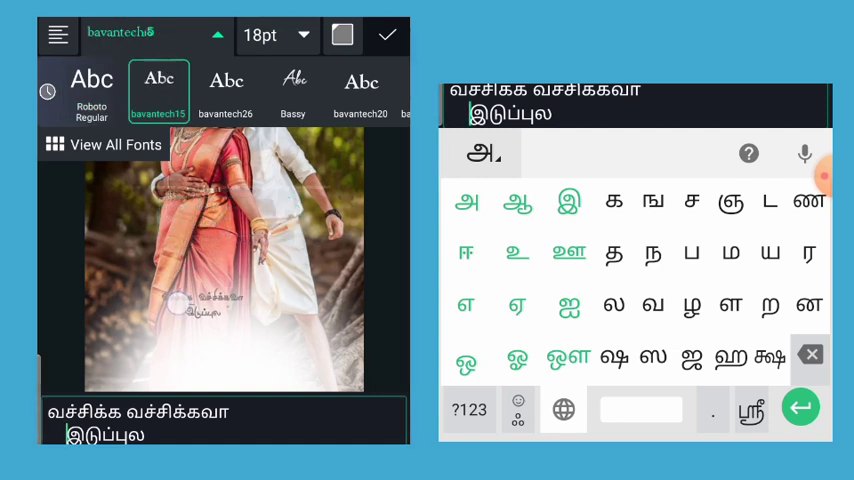
left_click(200, 310)
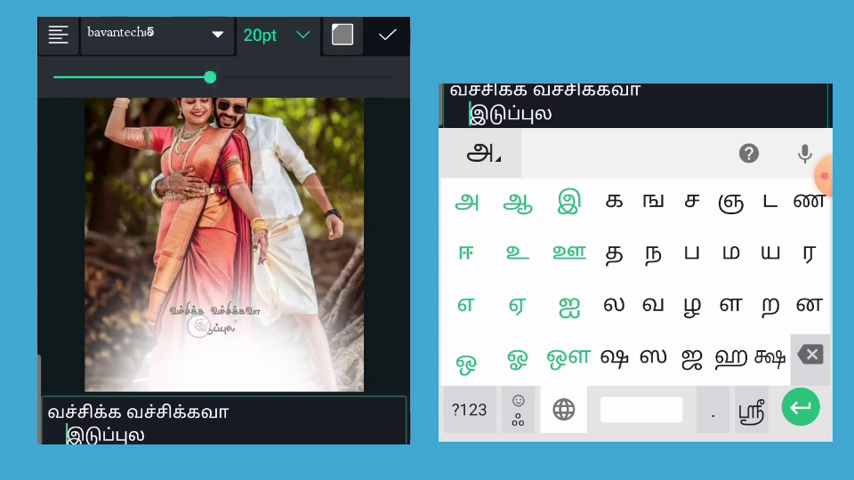
left_click(216, 318)
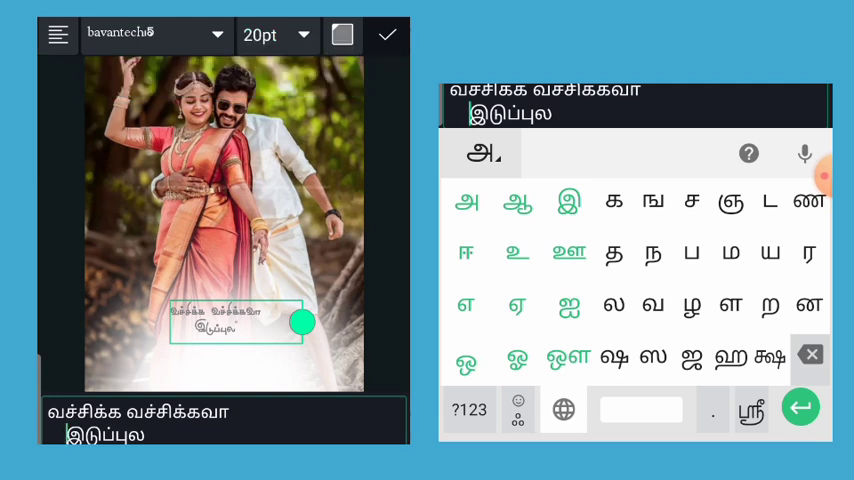
left_click(344, 36)
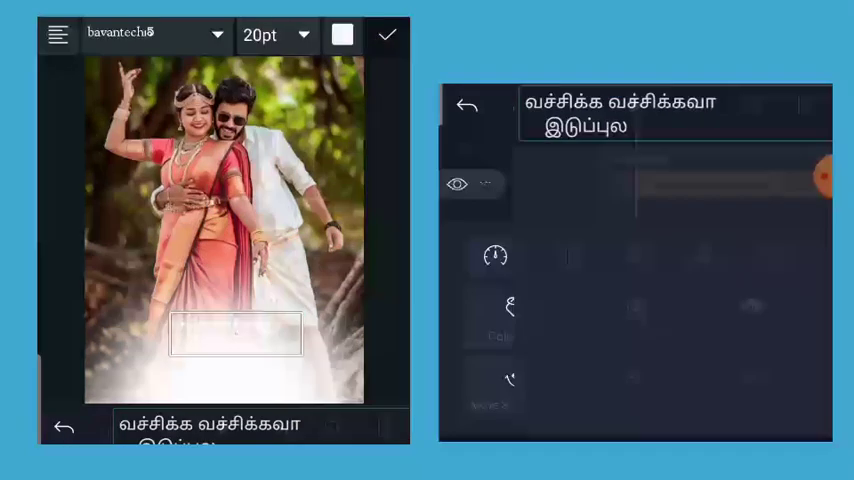
Confirm the text and give it a green (#1ED91E) border of size 6
left_click(388, 36)
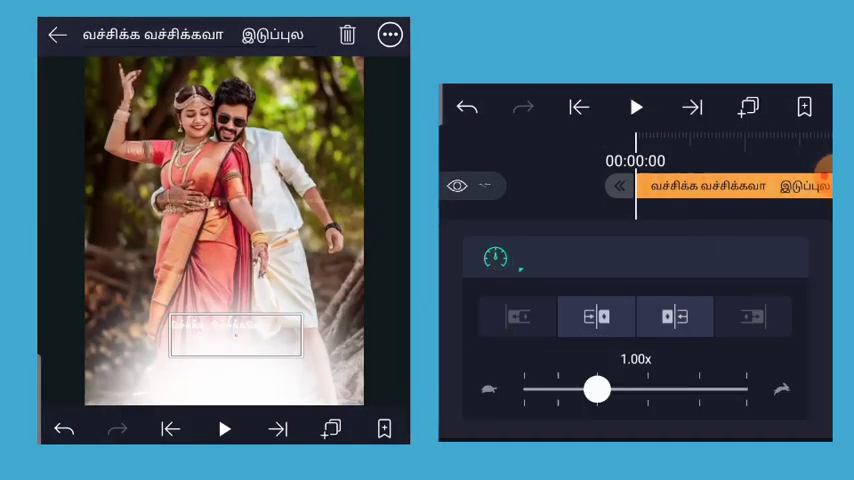
left_click(58, 36)
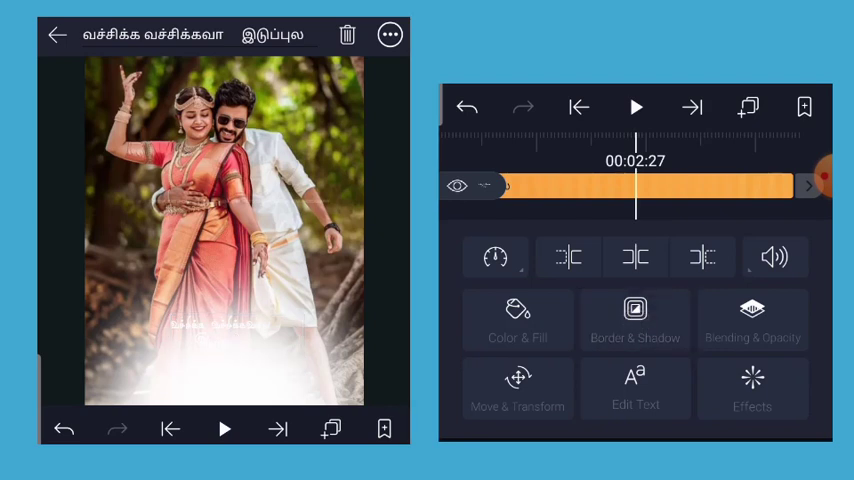
left_click(636, 320)
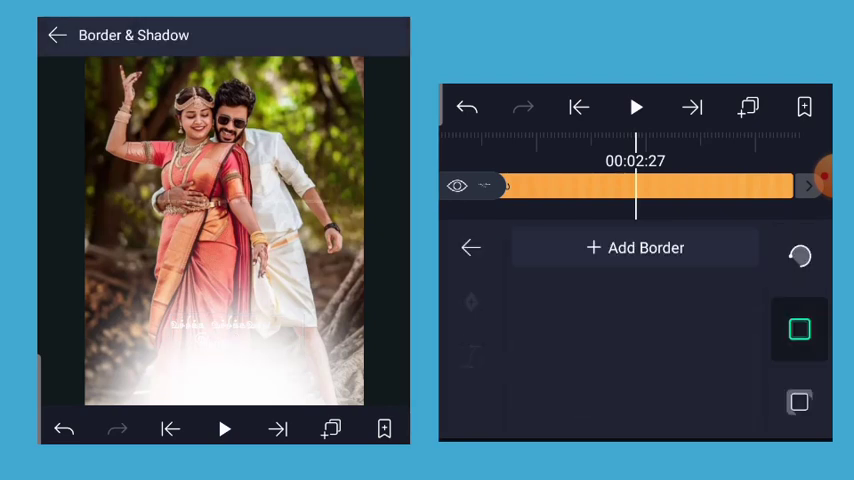
left_click(636, 246)
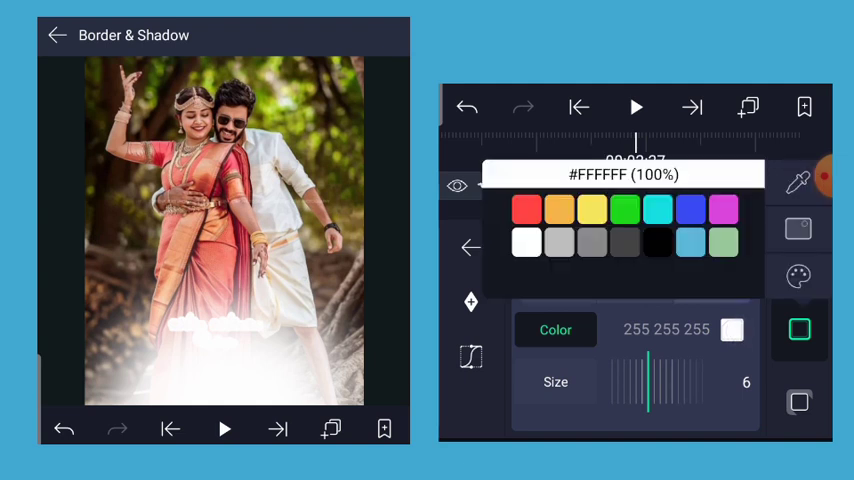
left_click(624, 208)
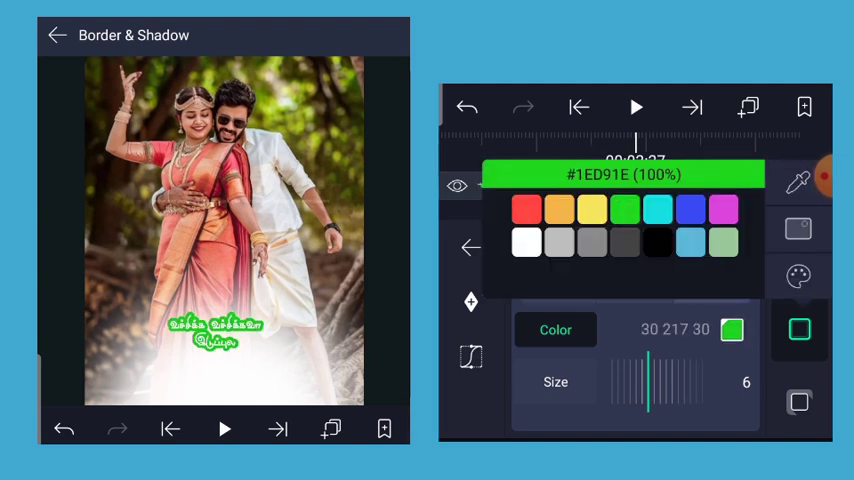
left_click(528, 208)
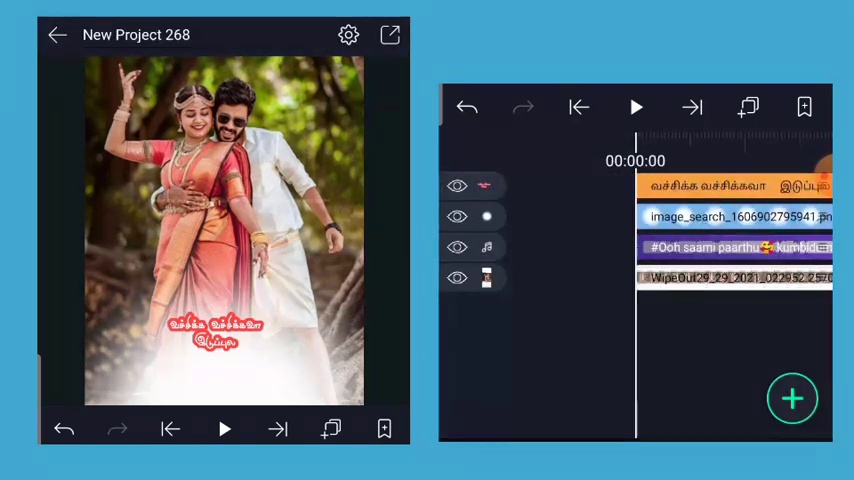
Preview playback, then add the glowing light overlay video as a new layer
left_click(636, 108)
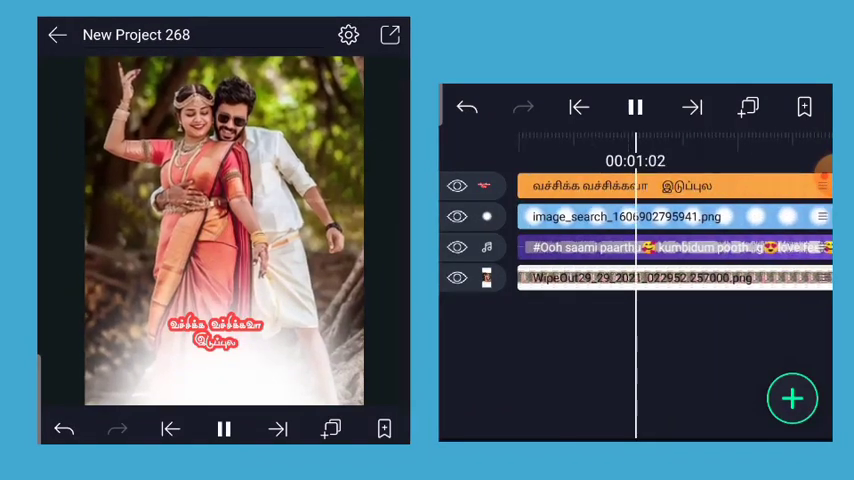
left_click(636, 108)
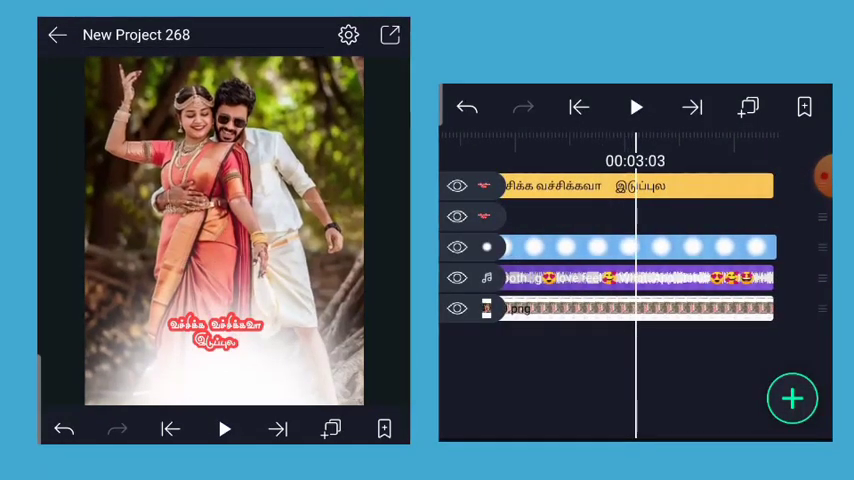
left_click(636, 184)
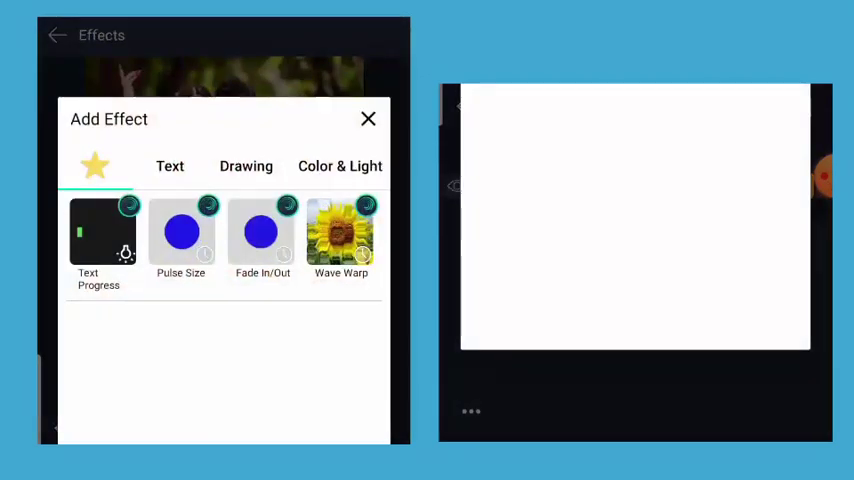
Add Text Transform to the Tamil text and shift the characters' horizontal offset sideways
left_click(368, 120)
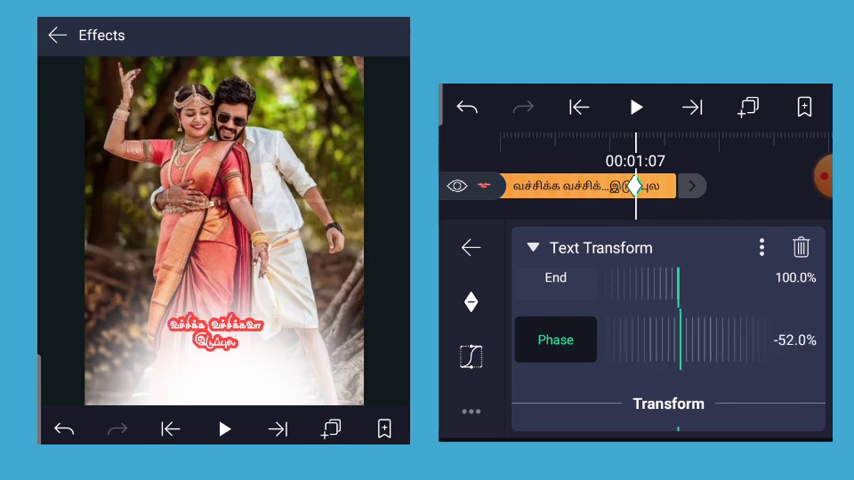
left_click_drag(678, 340, 710, 340)
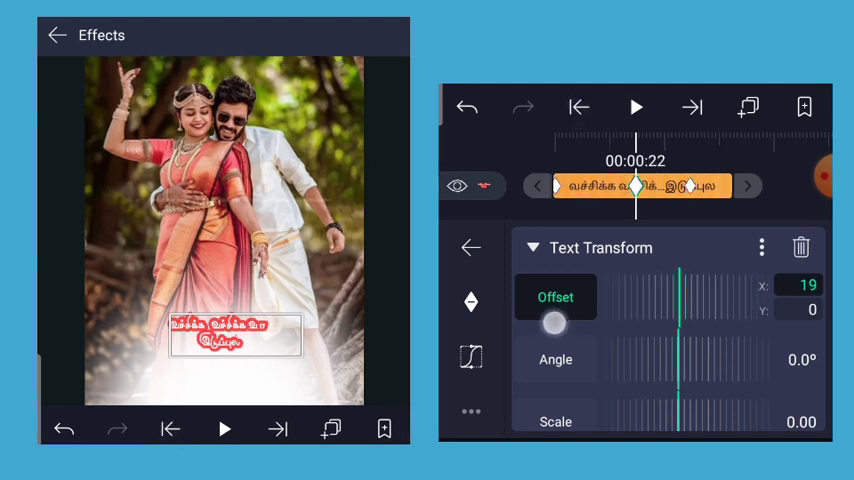
left_click_drag(556, 322, 616, 316)
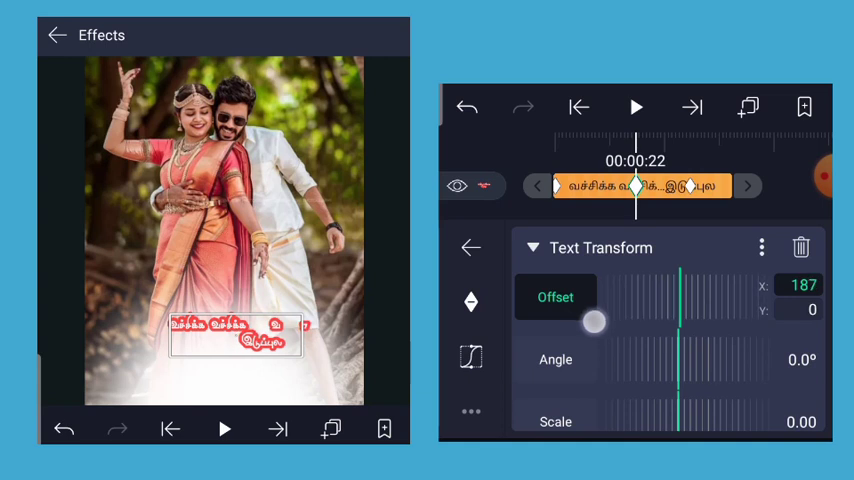
left_click_drag(592, 320, 568, 328)
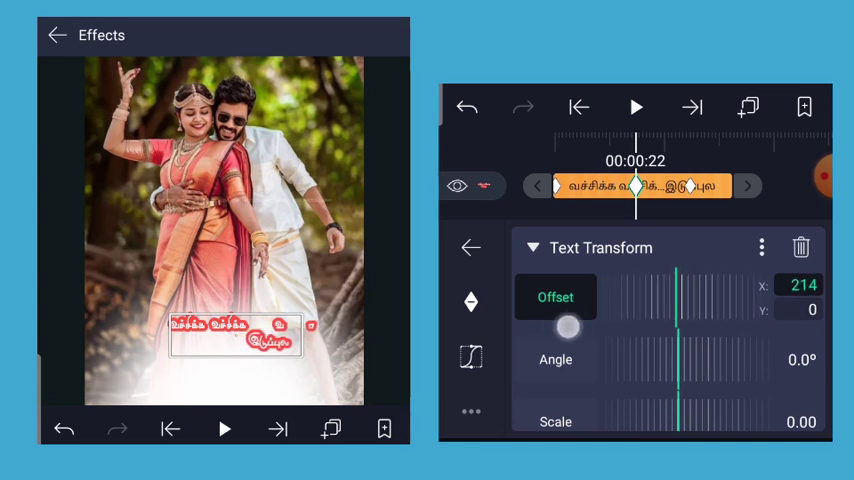
left_click_drag(570, 326, 540, 332)
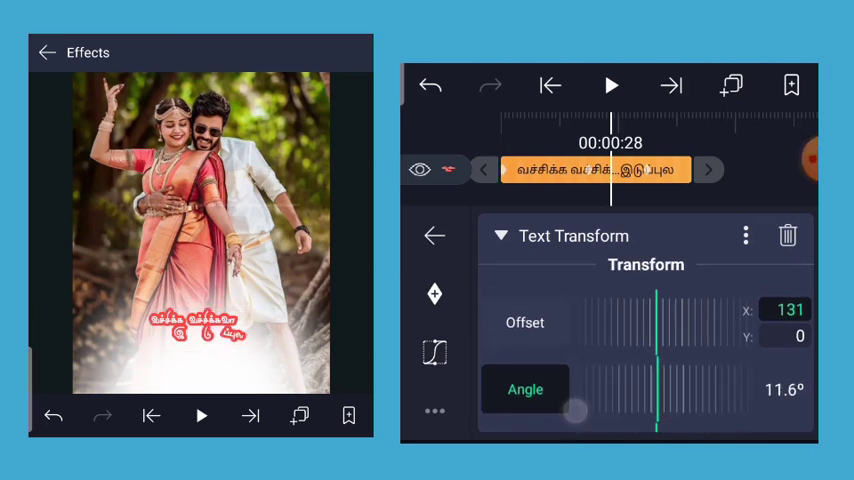
Tilt the characters to about 20 degrees and return to the layer's effects list
left_click_drag(576, 412, 614, 416)
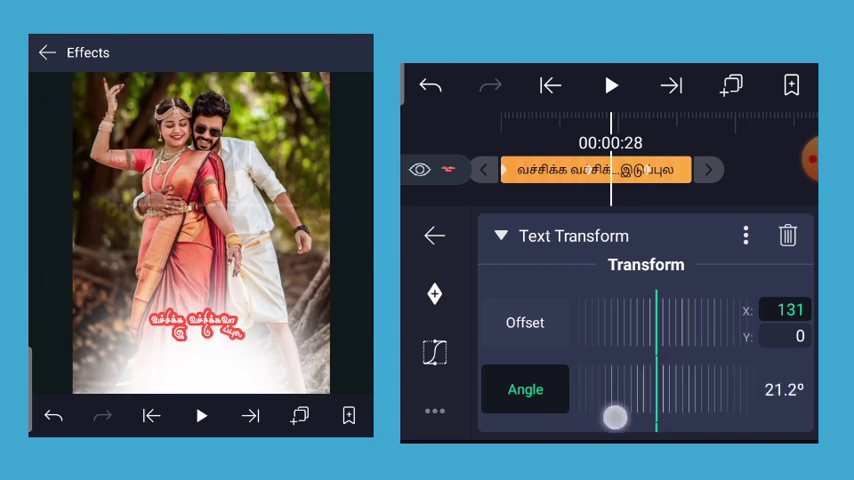
left_click_drag(614, 416, 662, 428)
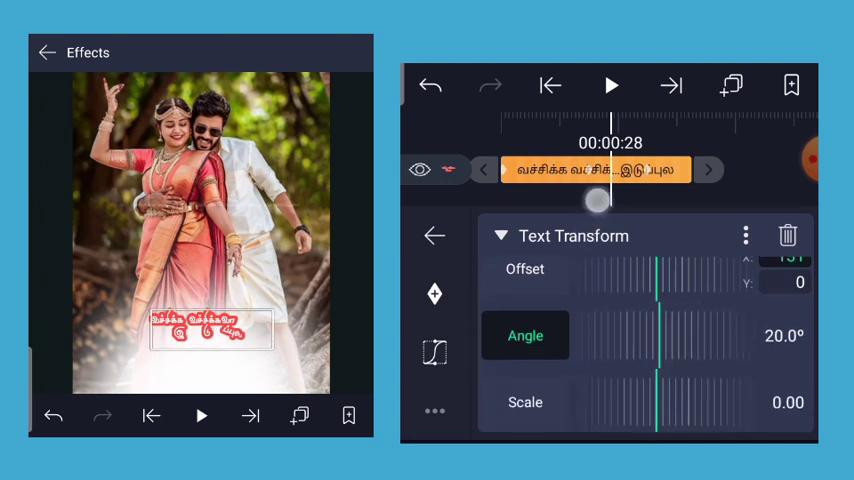
scroll("down", 3)
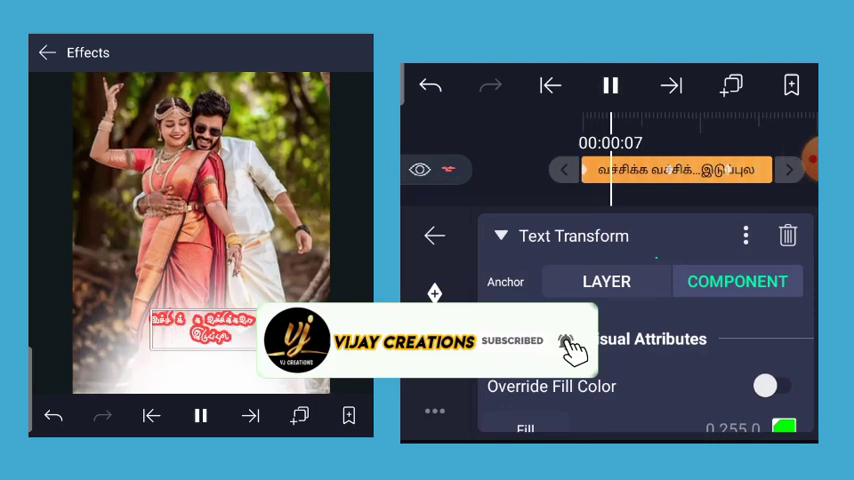
left_click(434, 236)
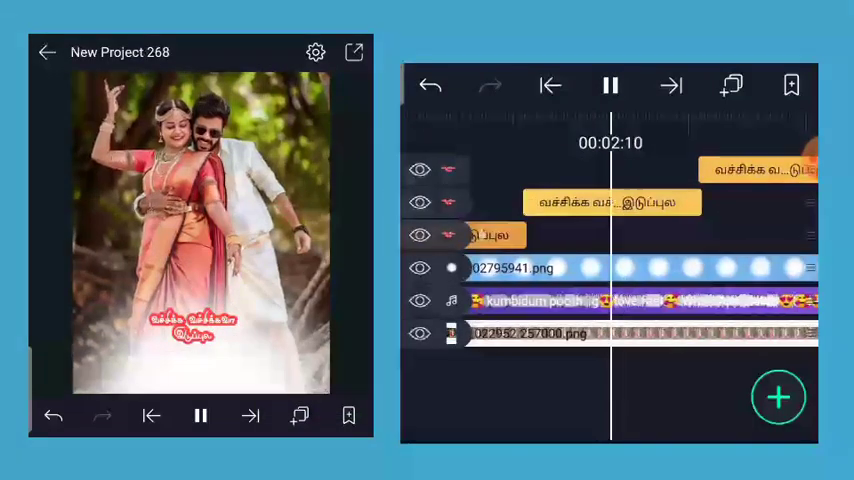
left_click(612, 84)
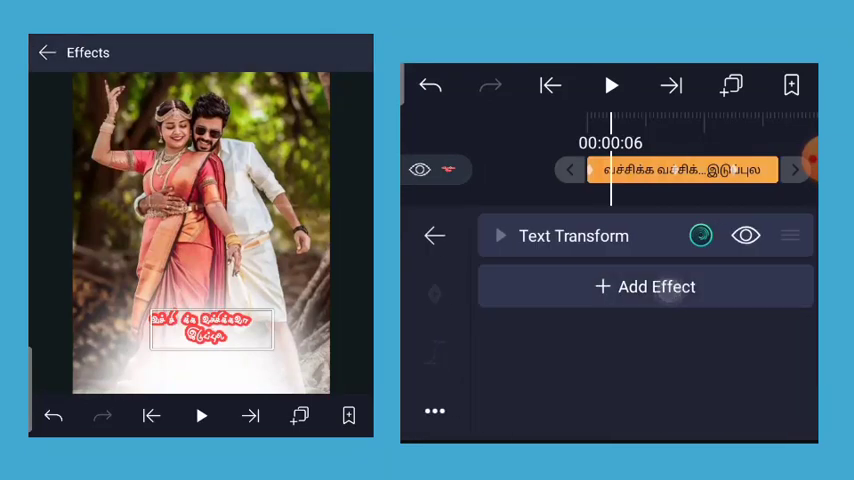
Add a Wave Warp effect to the Tamil text from the effects list
left_click(644, 288)
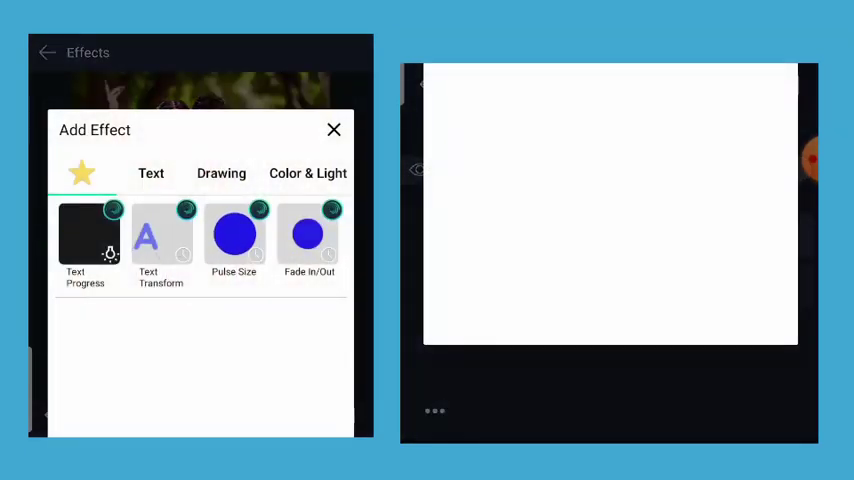
scroll("right", 3)
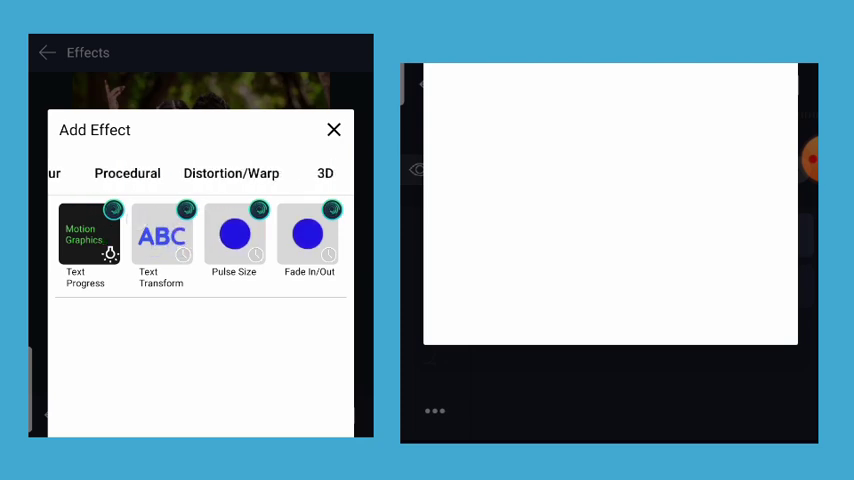
left_click(232, 172)
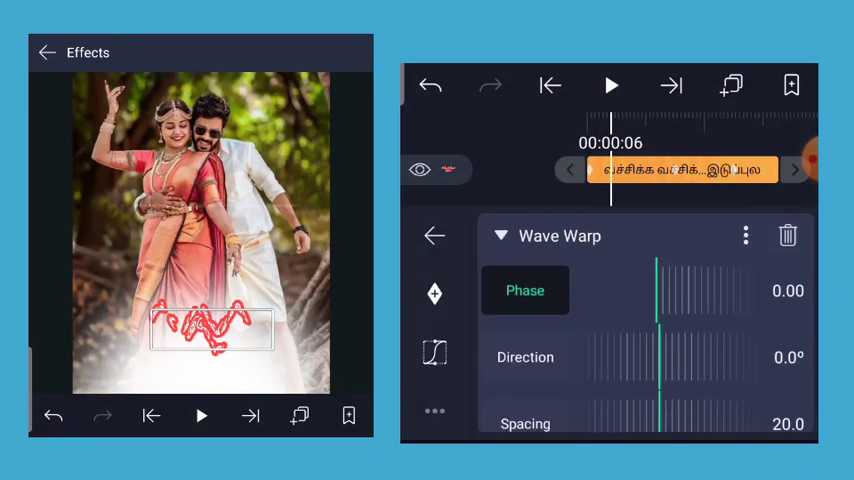
scroll("down", 3)
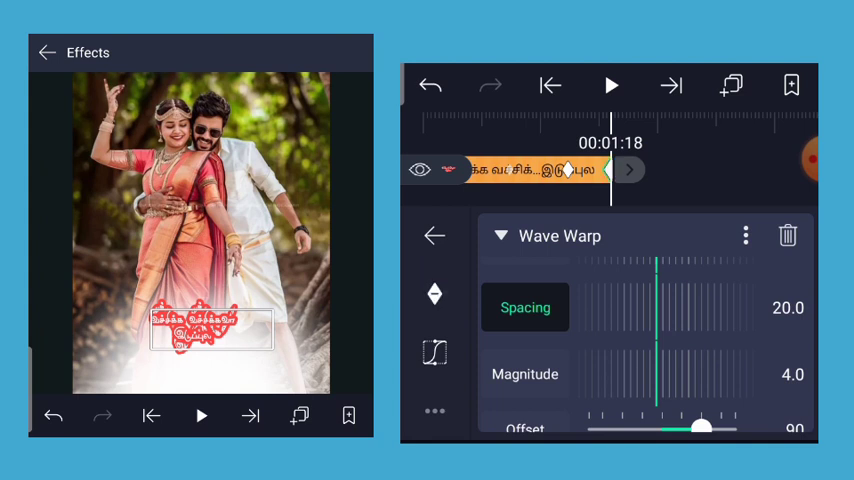
Set the Wave Warp spacing to 0 and magnitude to about 2.9
left_click_drag(660, 308, 620, 322)
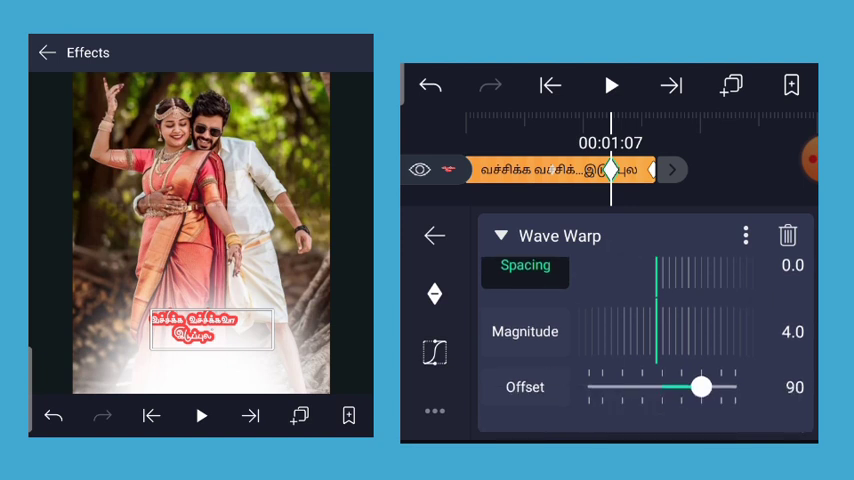
left_click(524, 332)
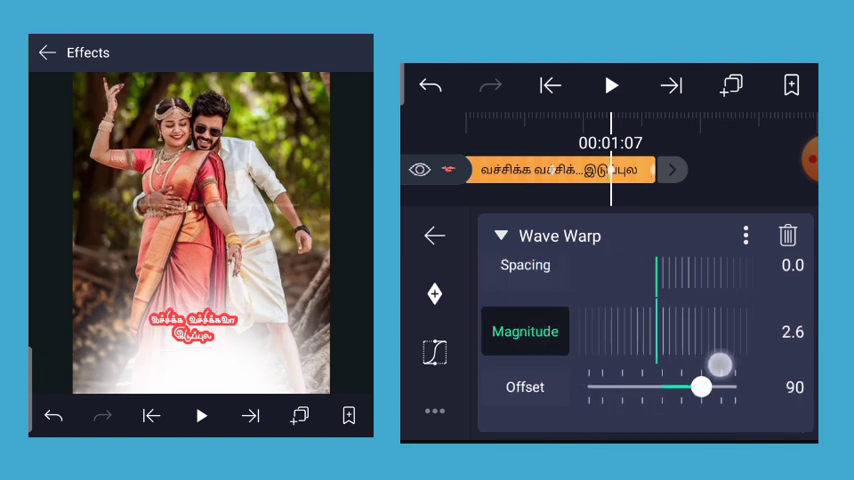
left_click_drag(720, 364, 684, 372)
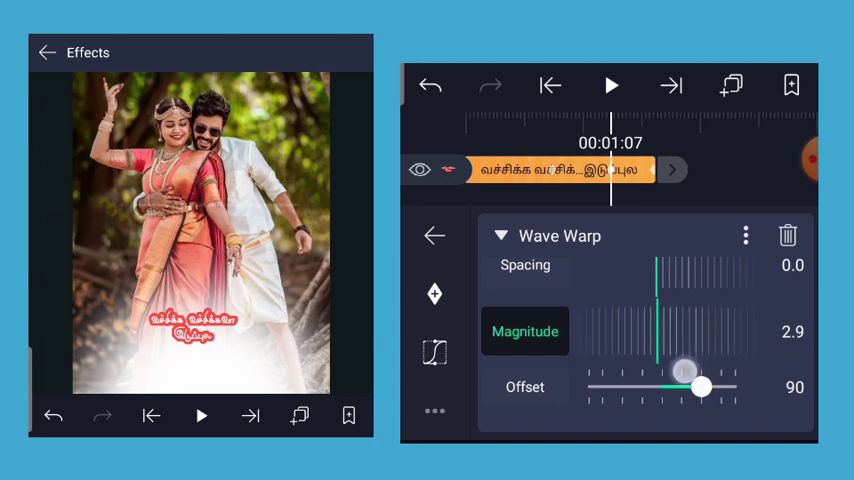
left_click(434, 236)
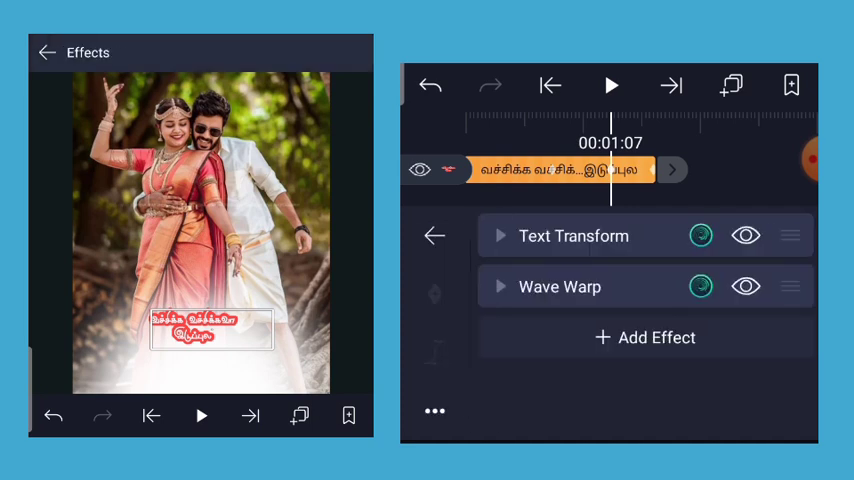
Add a Fade In/Out effect to the Tamil text layer
left_click(644, 336)
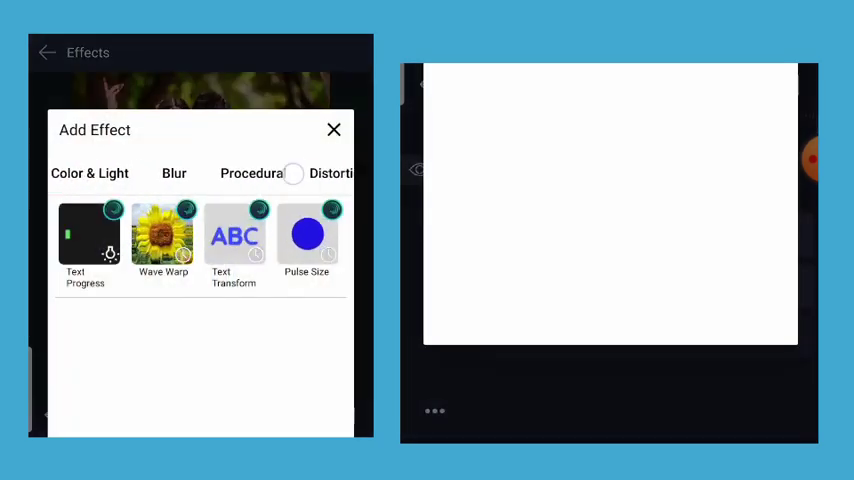
scroll("right", 3)
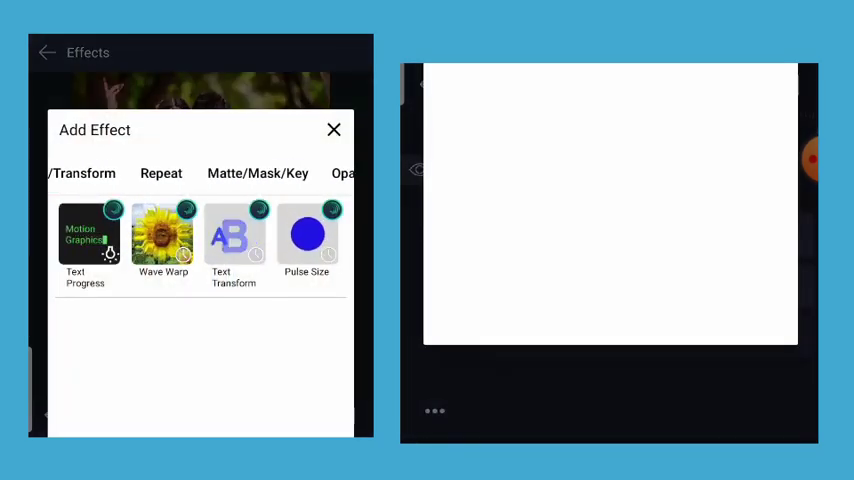
left_click(200, 172)
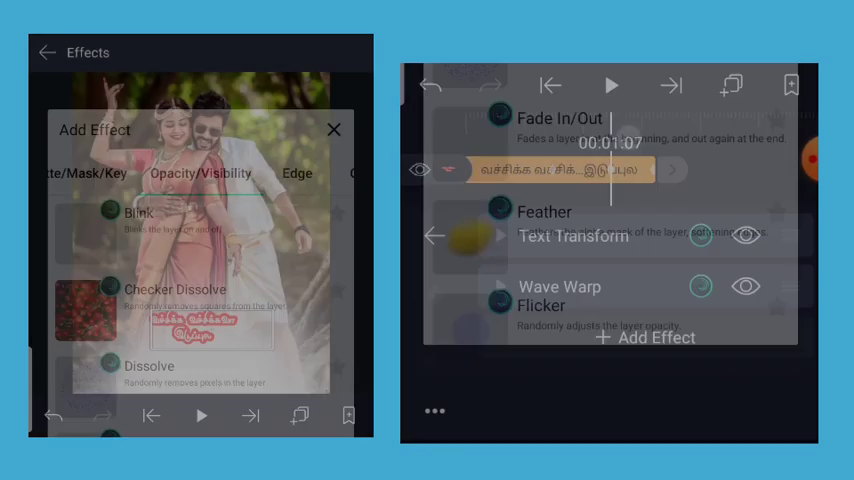
left_click(560, 120)
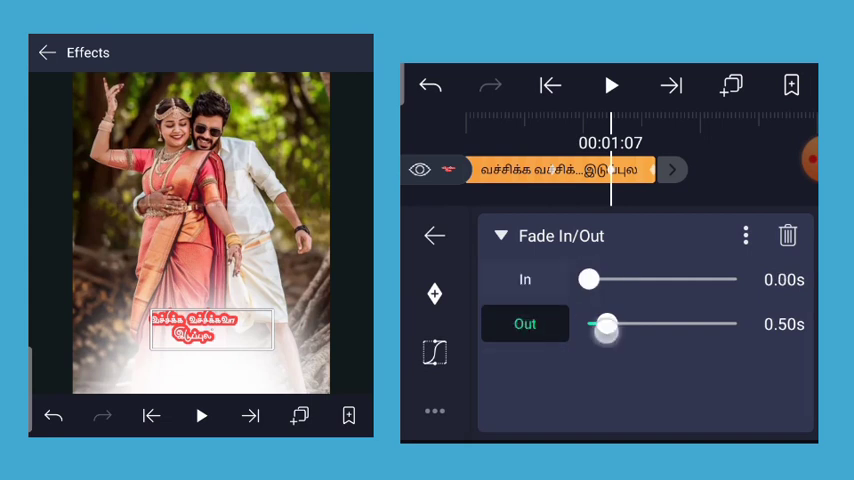
Set the text's fade-out to 0.20 seconds and return to the timeline
left_click_drag(608, 330, 592, 330)
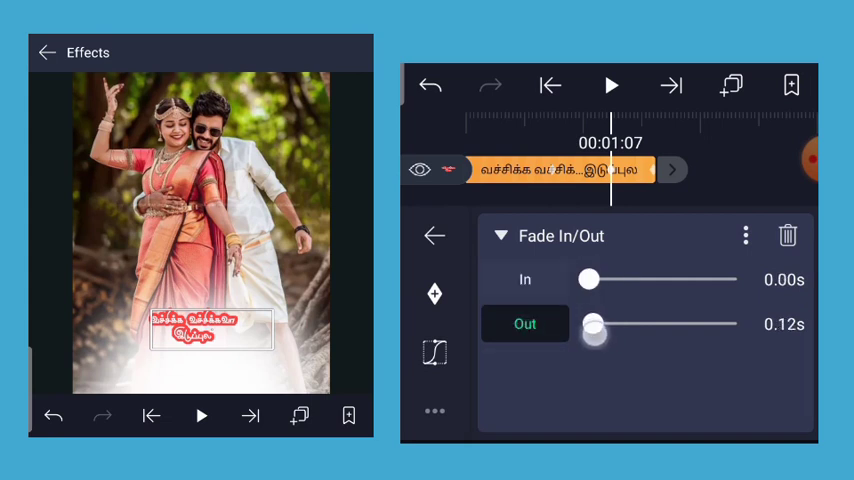
left_click_drag(592, 334, 598, 334)
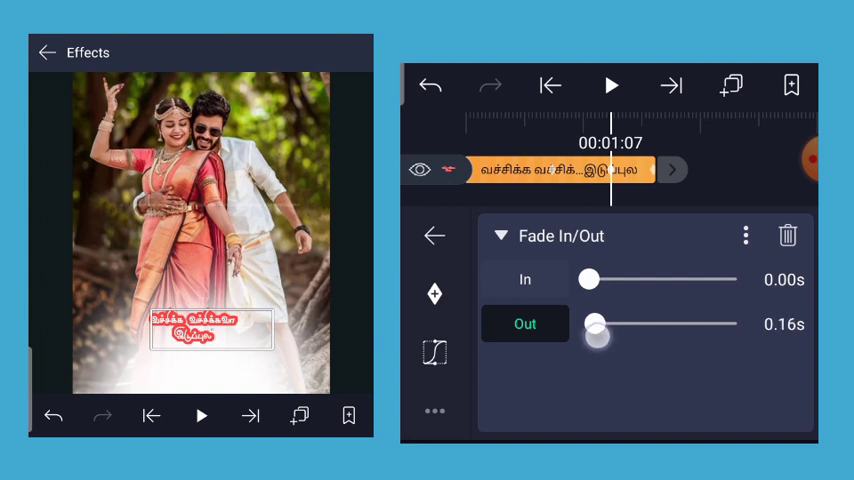
left_click_drag(596, 336, 610, 324)
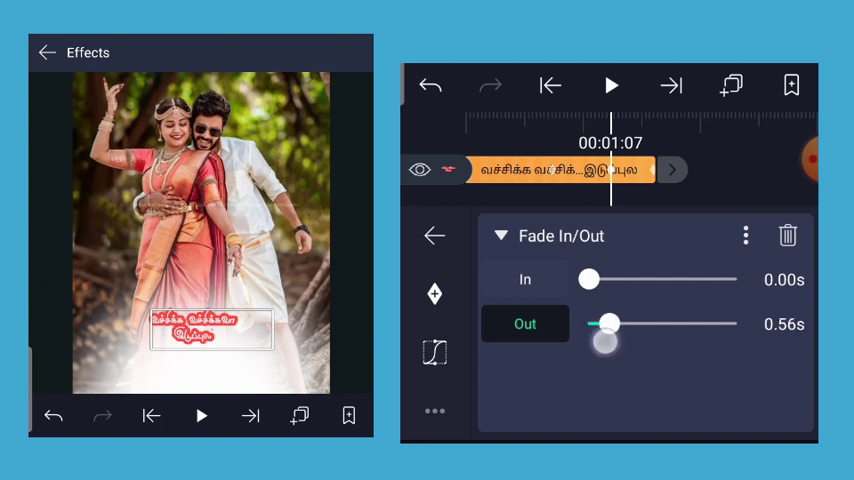
left_click_drag(610, 324, 598, 324)
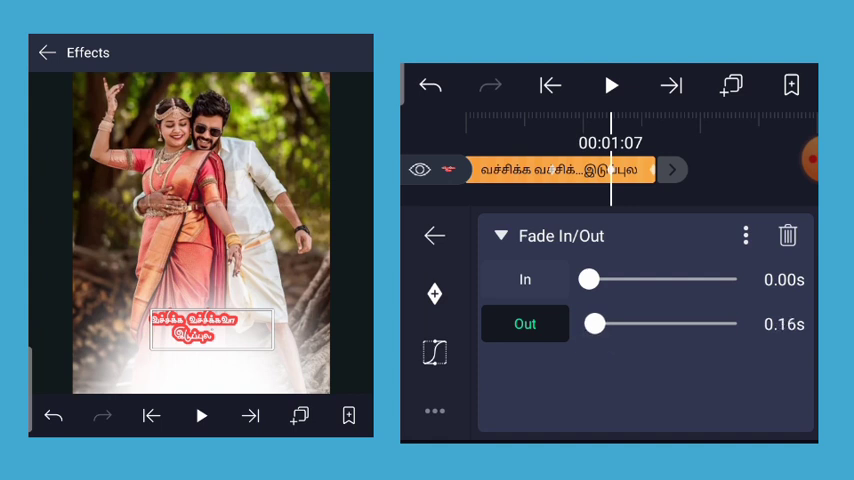
left_click_drag(592, 324, 612, 324)
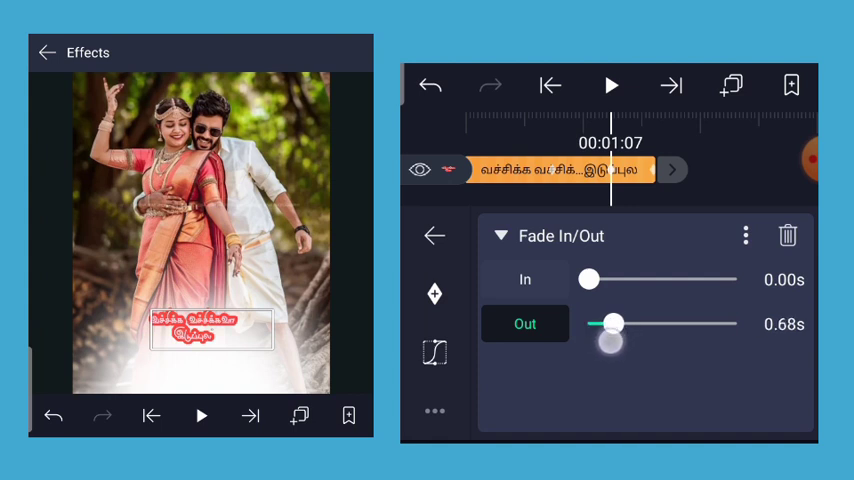
left_click_drag(612, 324, 596, 324)
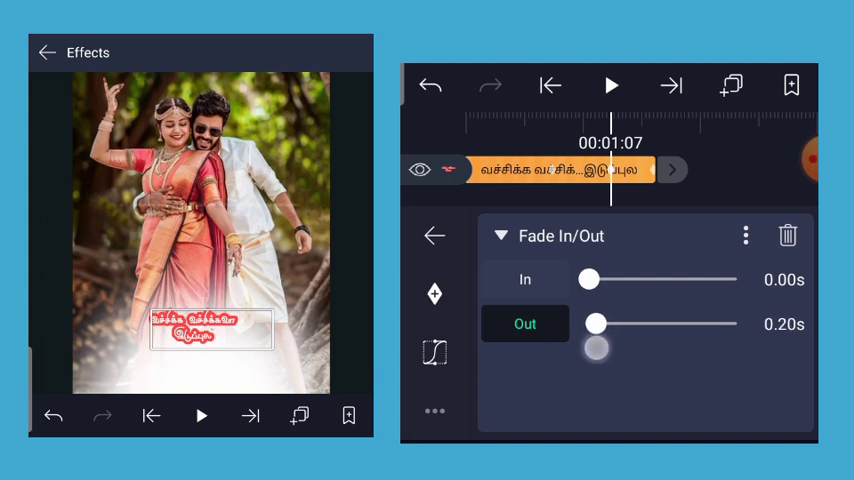
left_click_drag(596, 324, 602, 324)
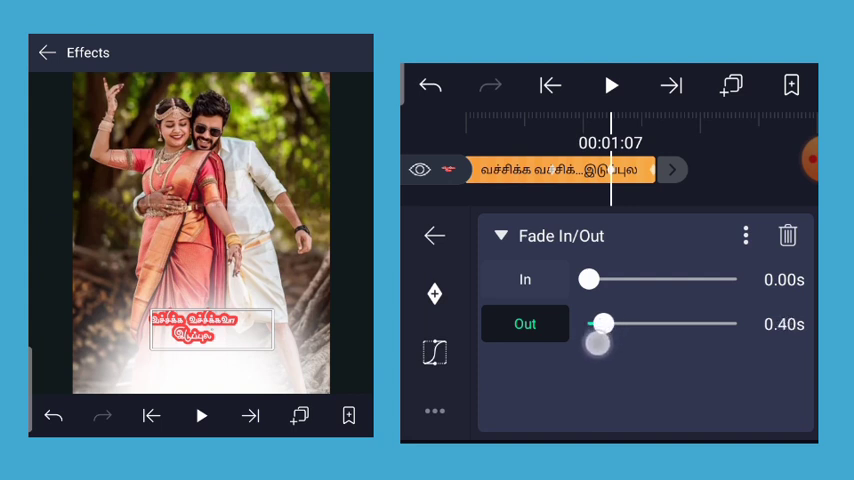
left_click_drag(604, 324, 596, 324)
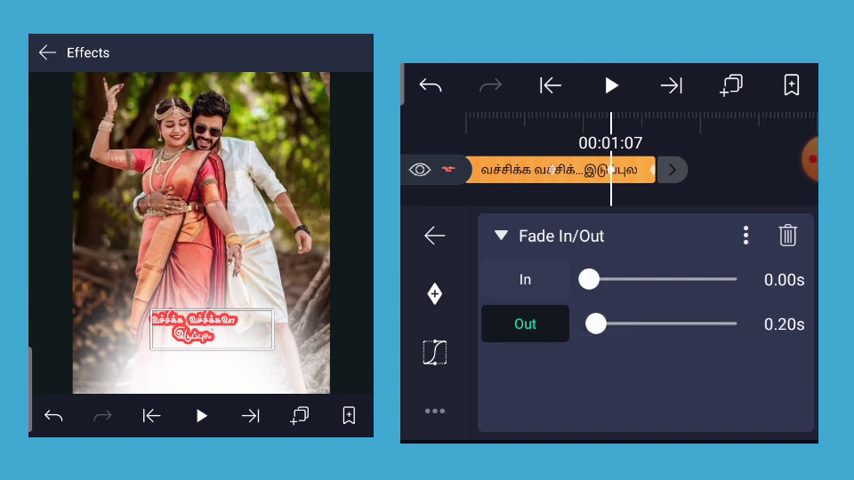
left_click(434, 236)
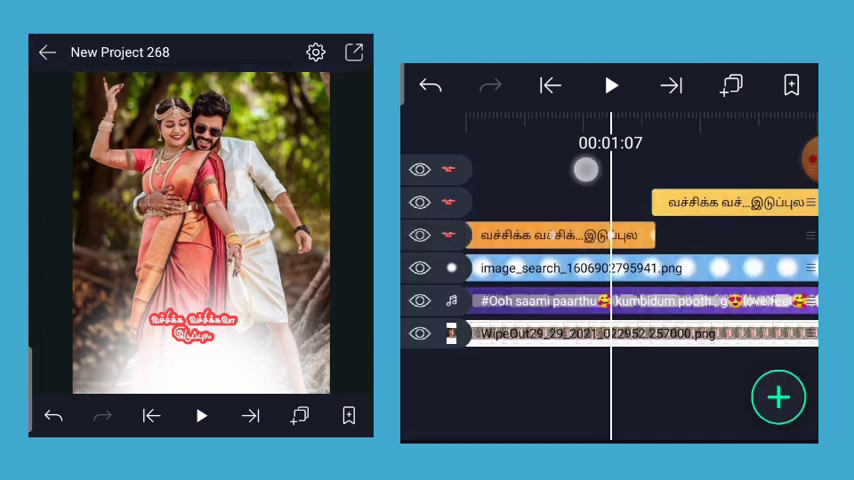
Play the preview, then reopen the Tamil text layer's effects list
left_click(612, 84)
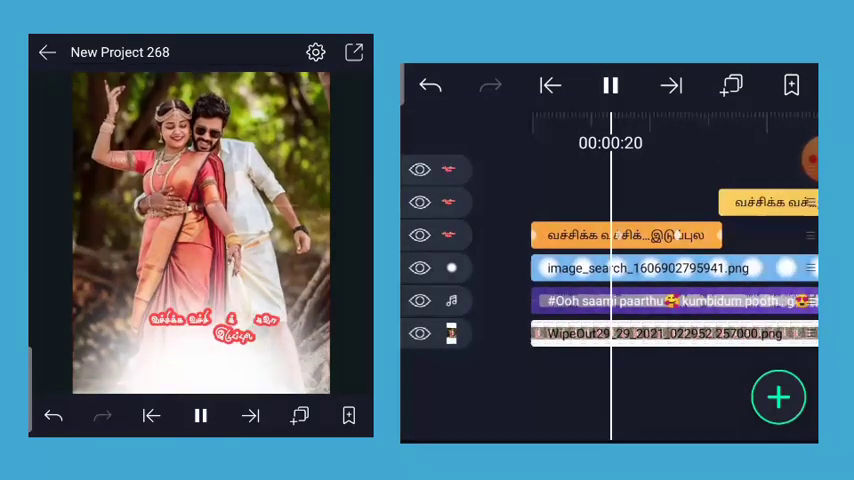
left_click(612, 84)
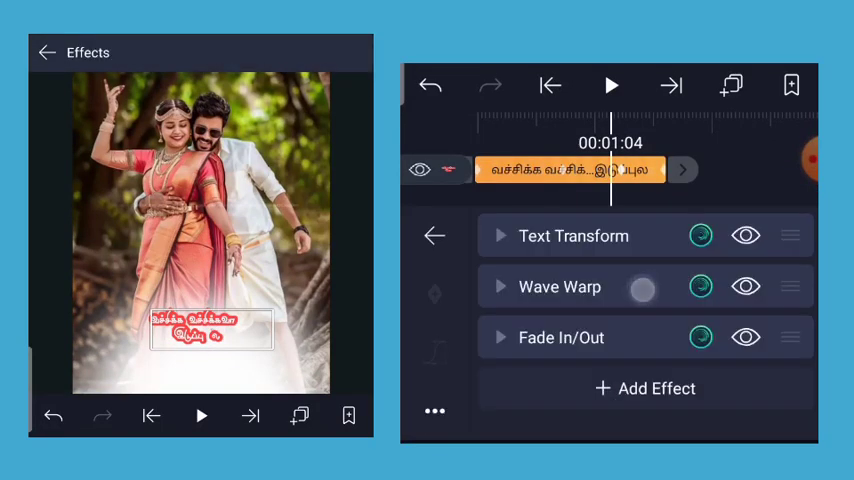
Expand and review the Wave Warp settings, then leave the text layer's effects
left_click(560, 288)
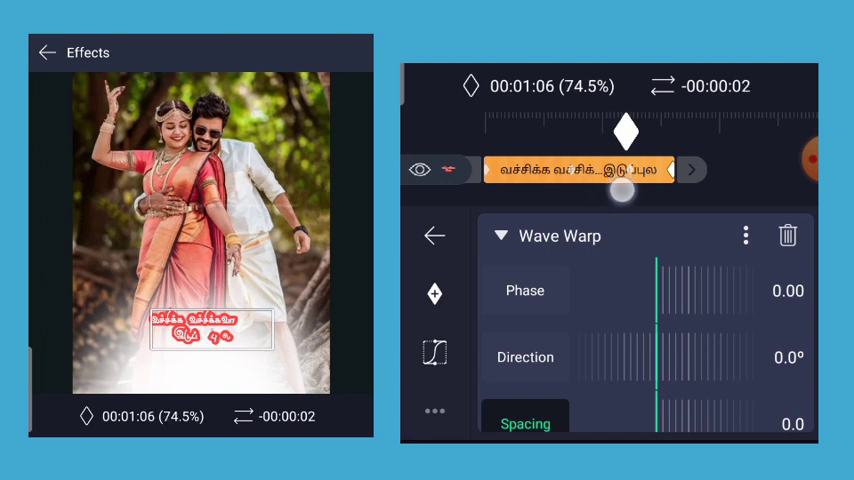
left_click(434, 236)
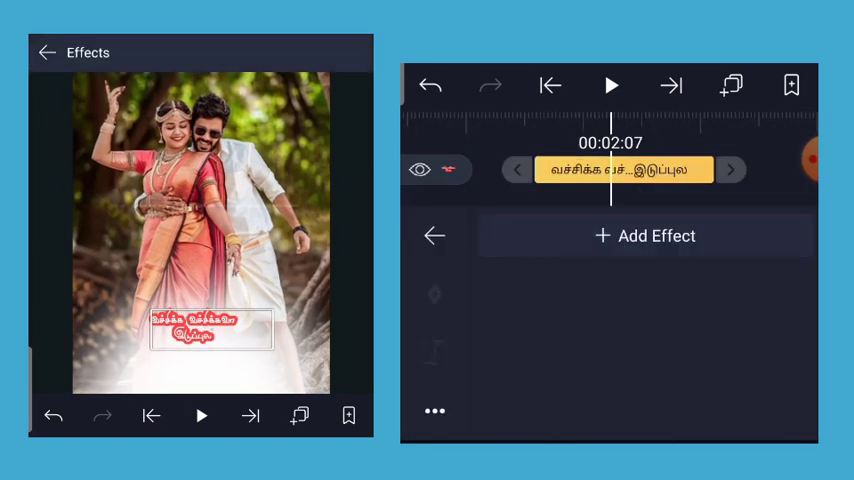
left_click(644, 236)
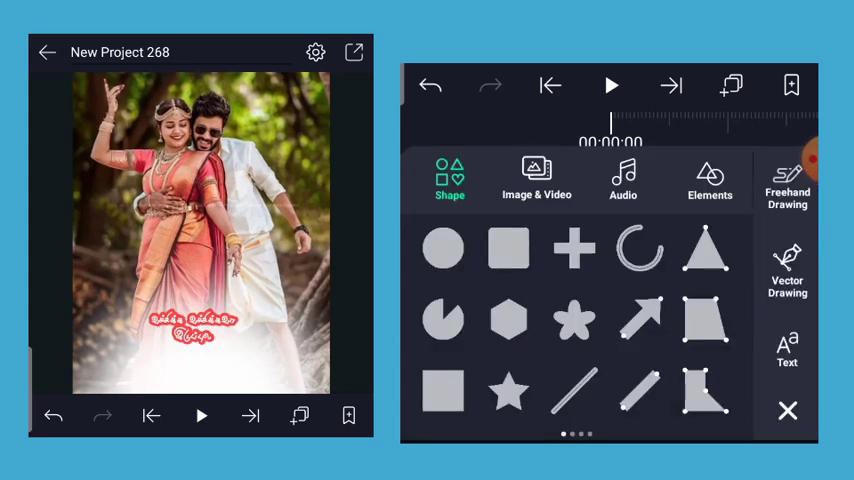
Add the red particle video from the Export album as a new layer
left_click(536, 180)
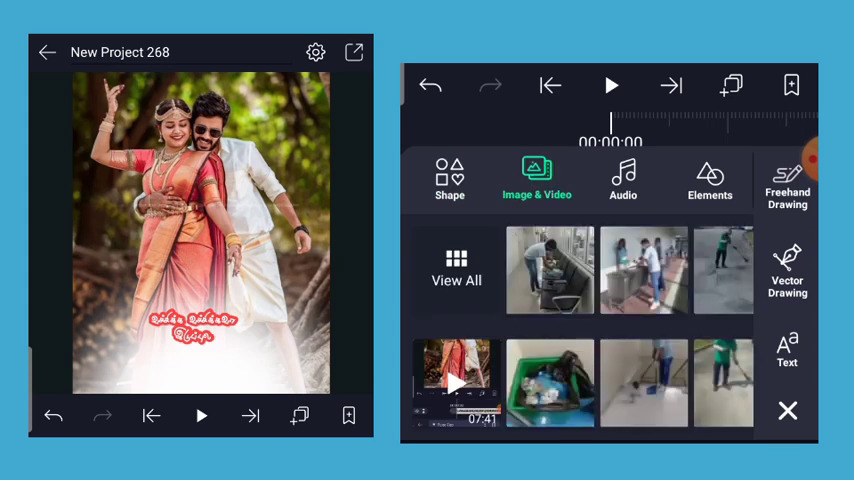
left_click(456, 268)
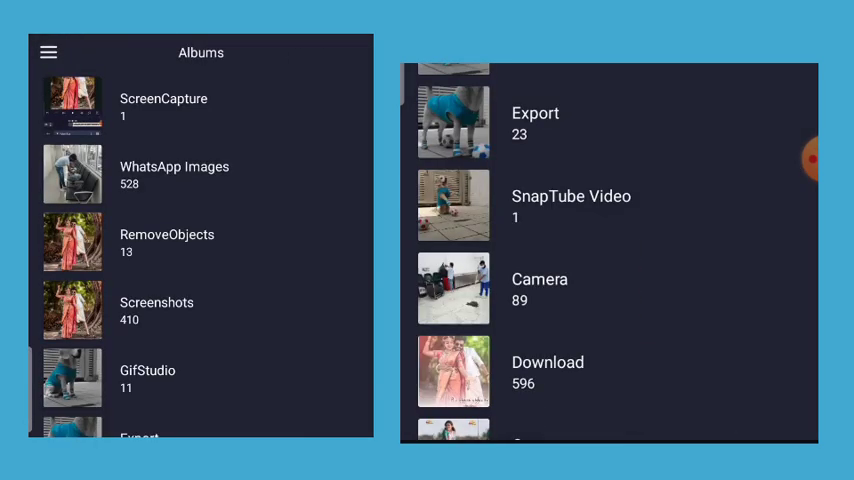
left_click(536, 112)
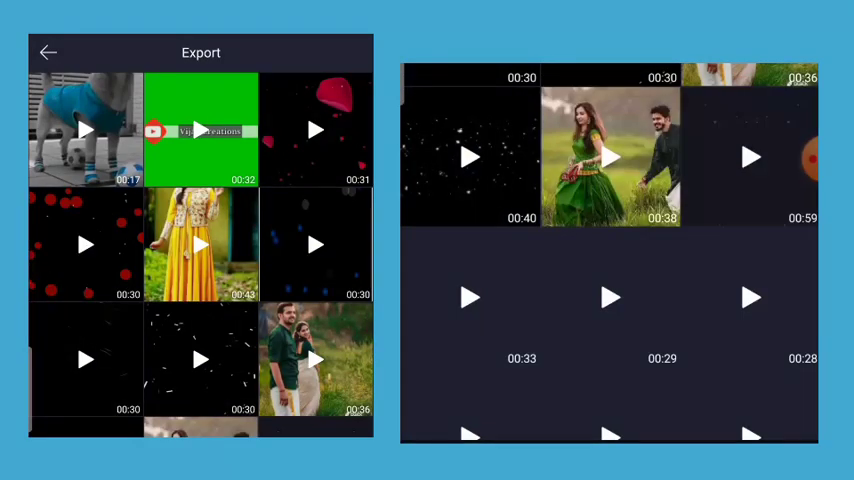
left_click(48, 52)
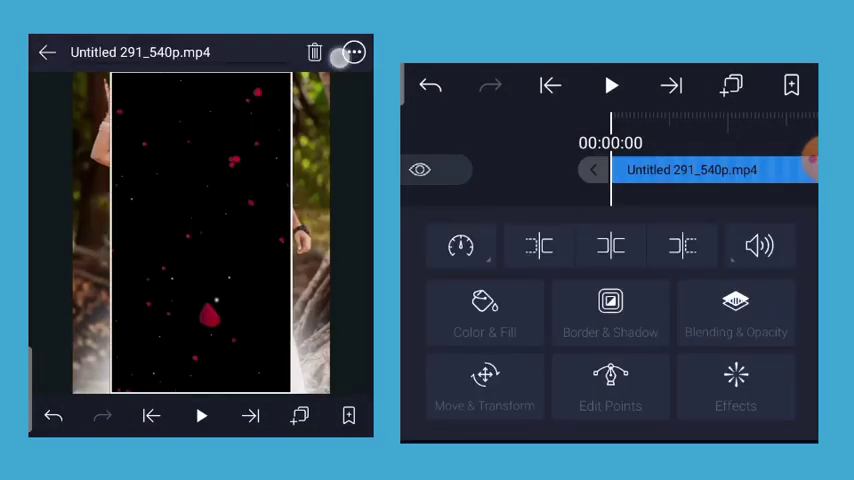
Set the particle layer to Fill Screen with Screen blending over the couple photo
left_click(354, 52)
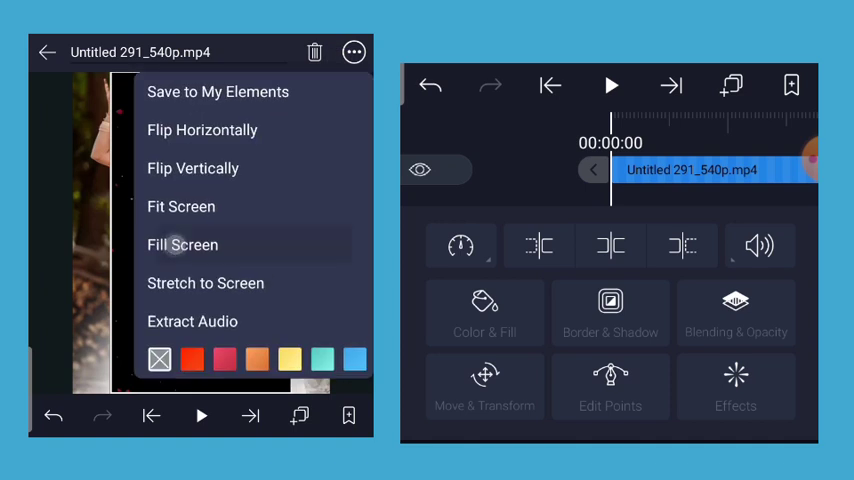
left_click(182, 244)
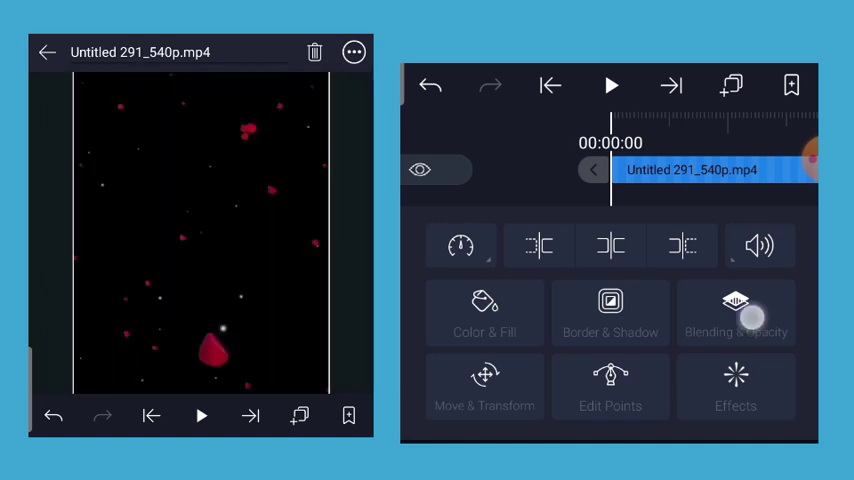
left_click(736, 312)
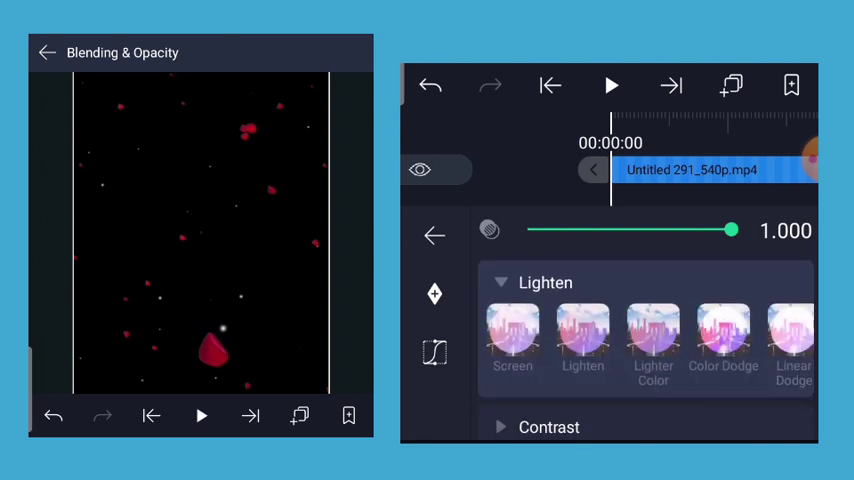
left_click(434, 234)
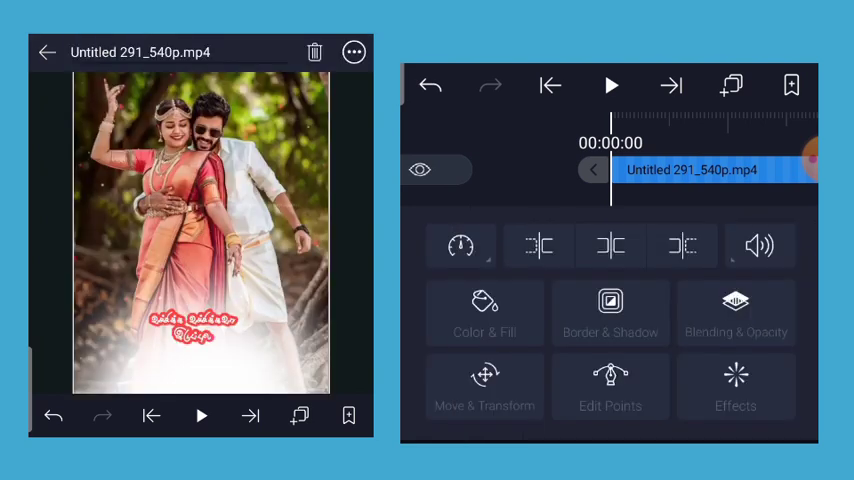
left_click(610, 84)
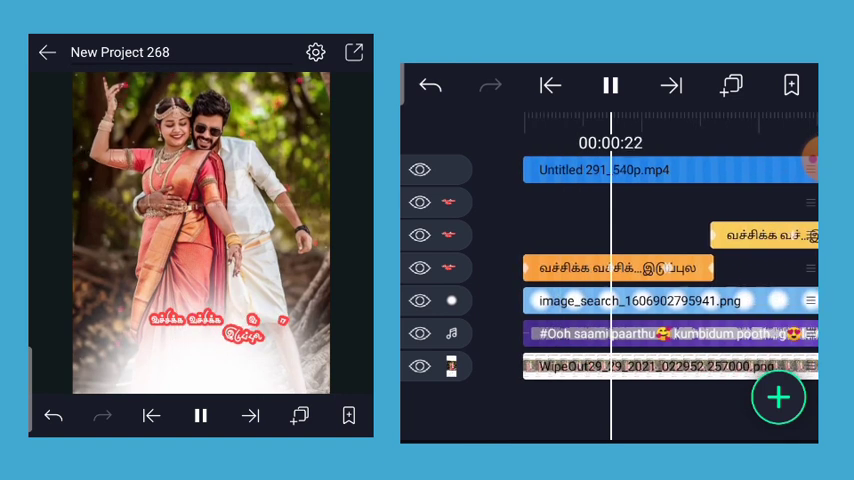
Pause the preview and open the Export & Share screen
left_click(610, 84)
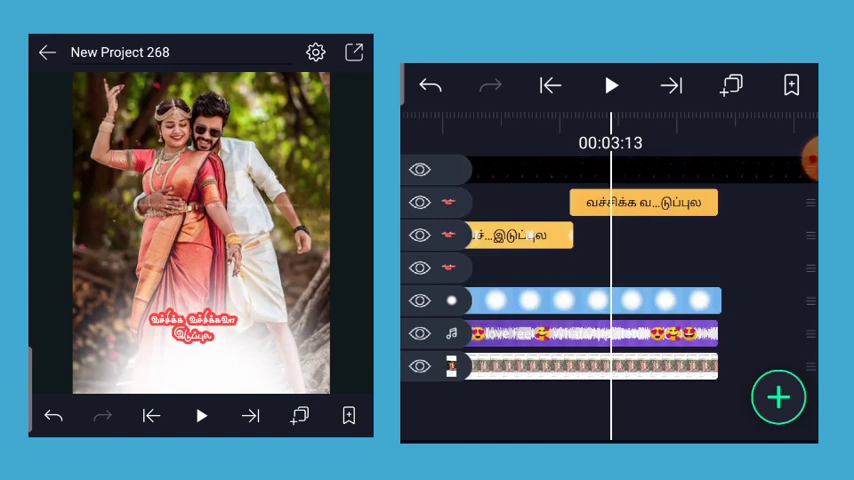
left_click(354, 52)
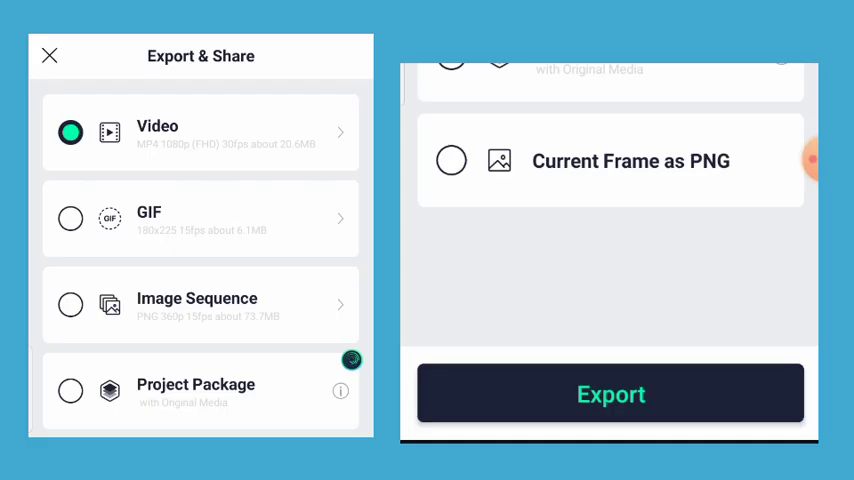